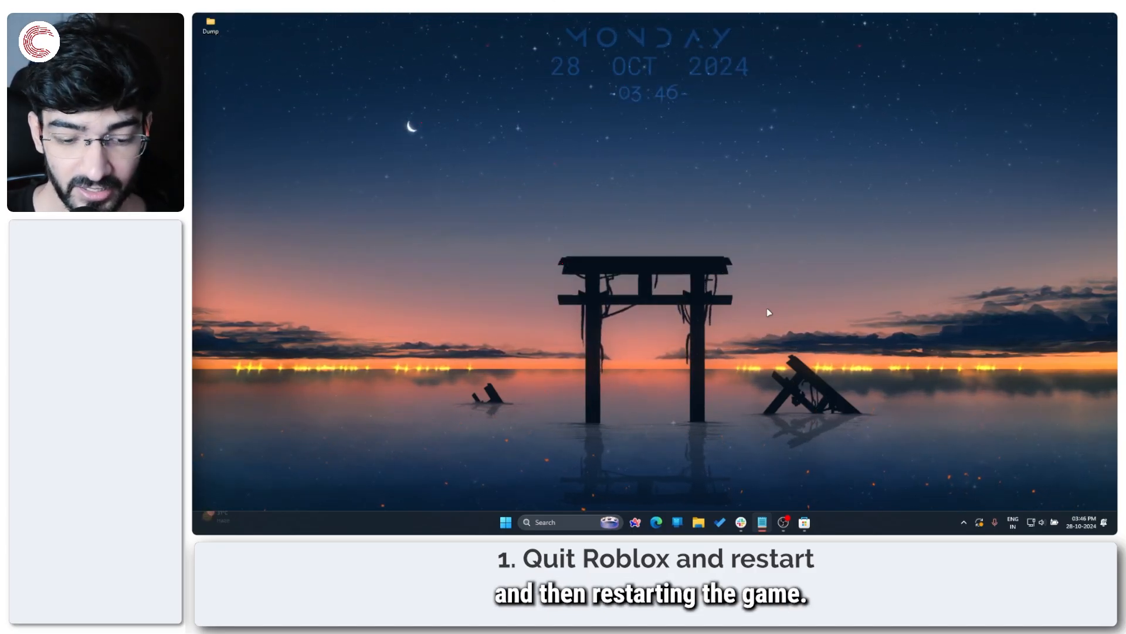
Launch Task Manager from the Win+X Quick Access menu
key(Win+X)
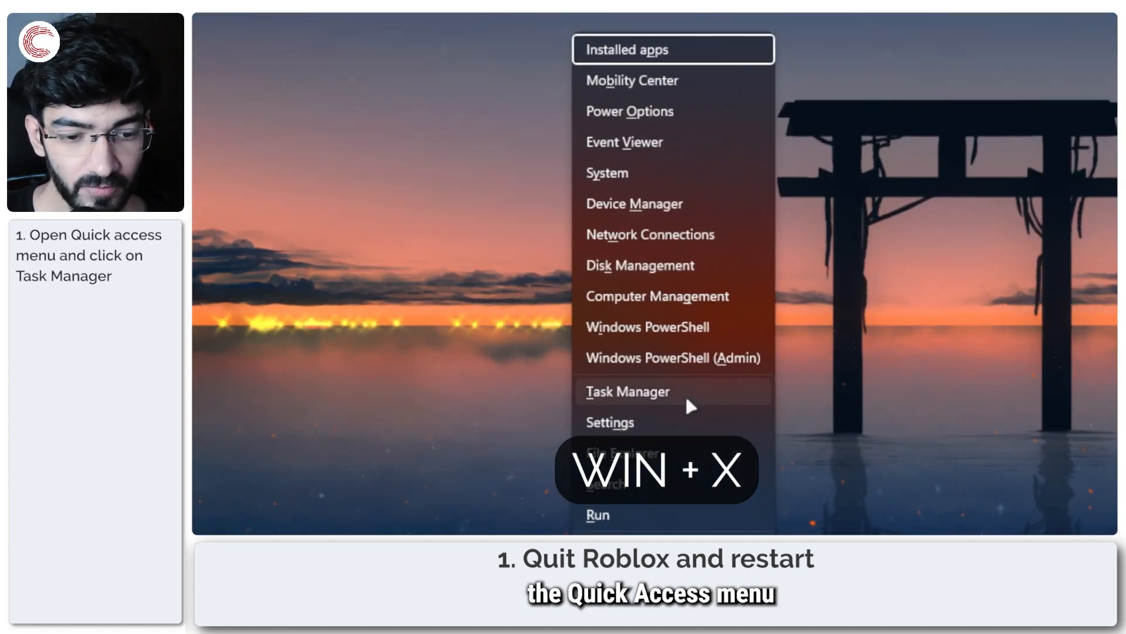
click(629, 391)
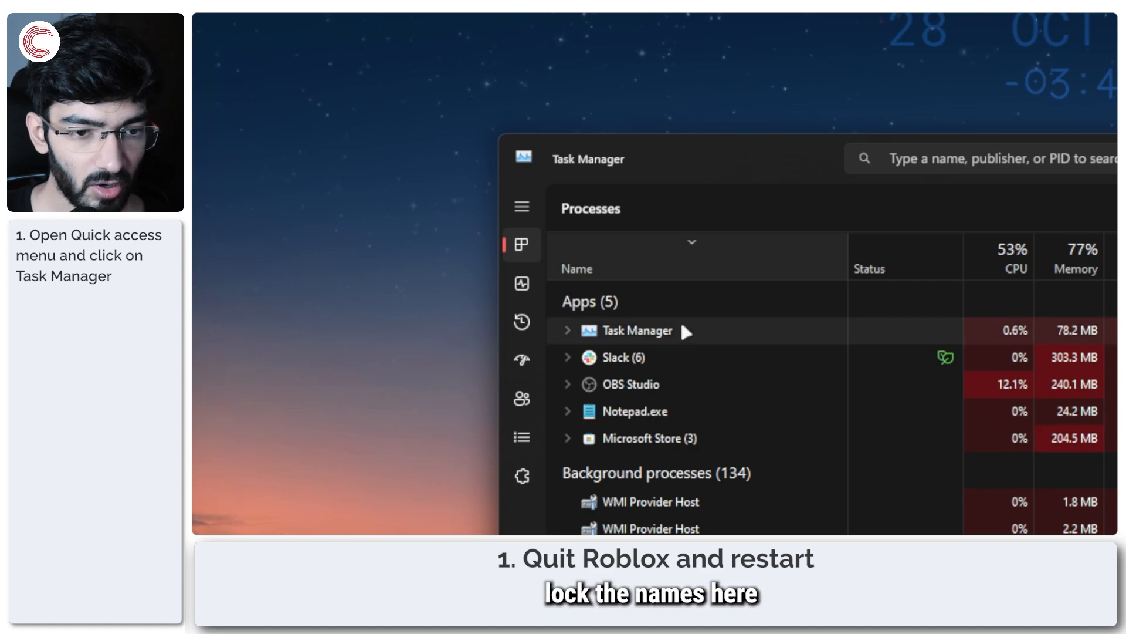
scroll(down, 3)
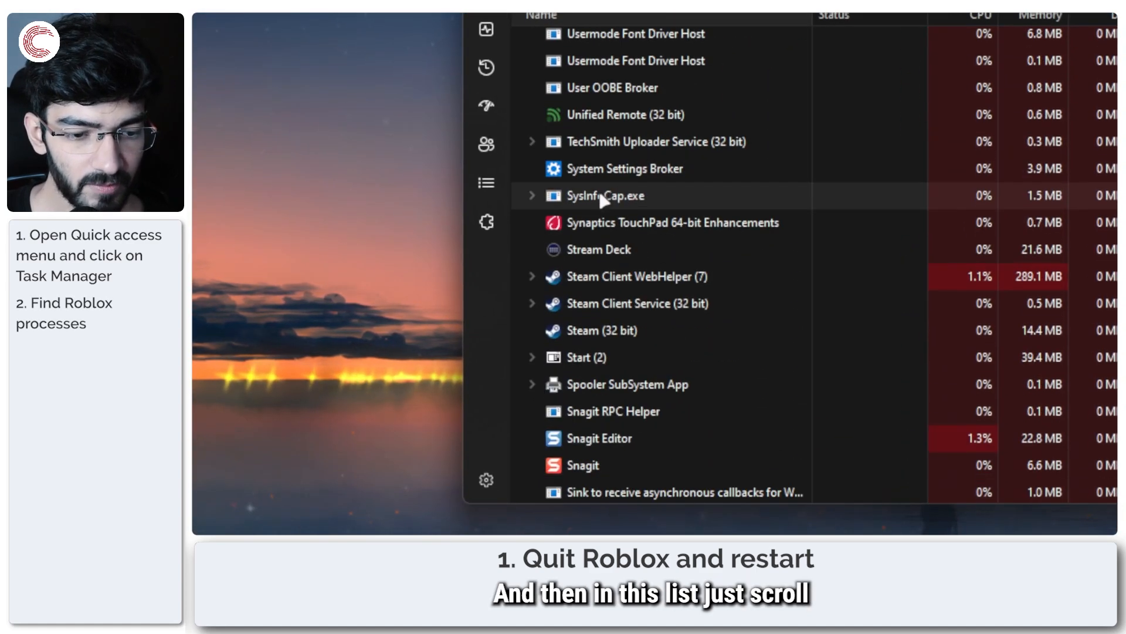
scroll(down, 3)
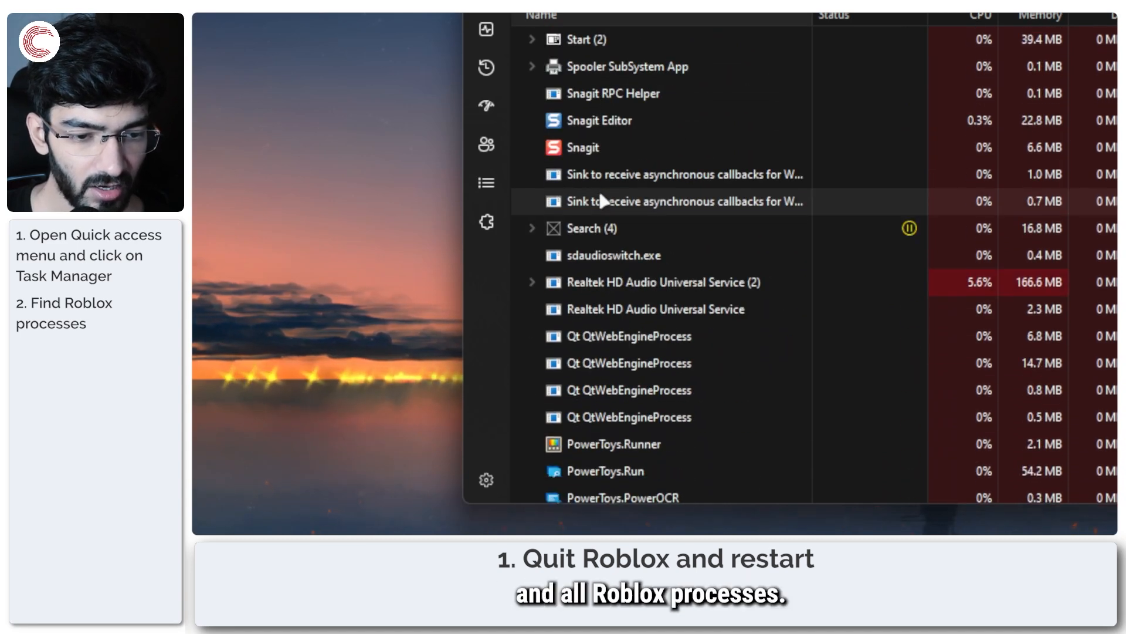
scroll(down, 3)
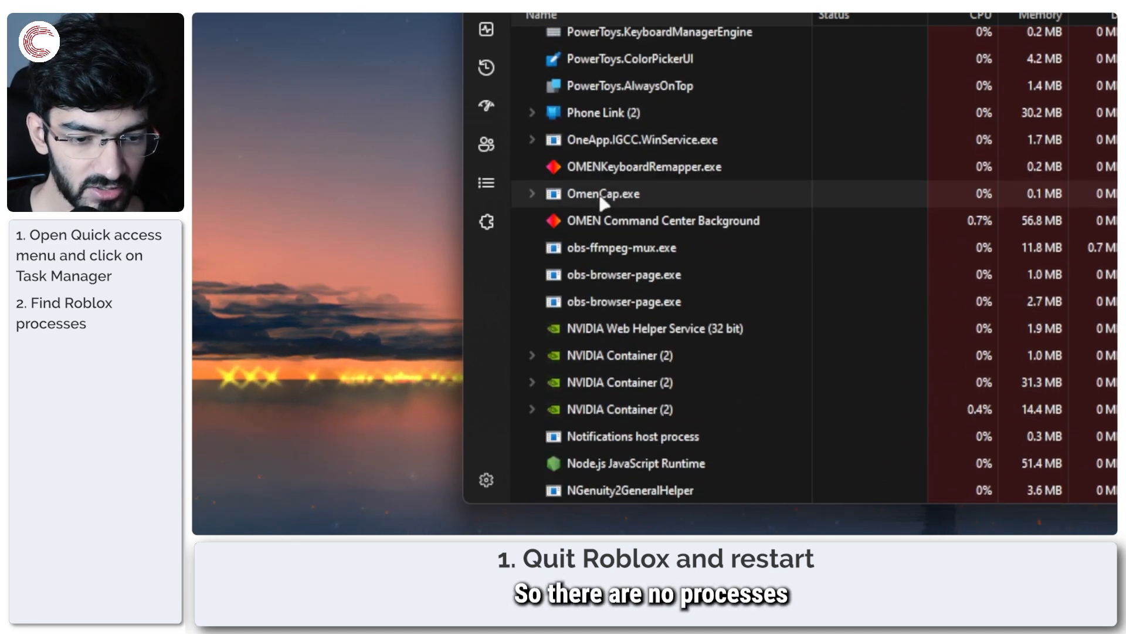
scroll(down, 3)
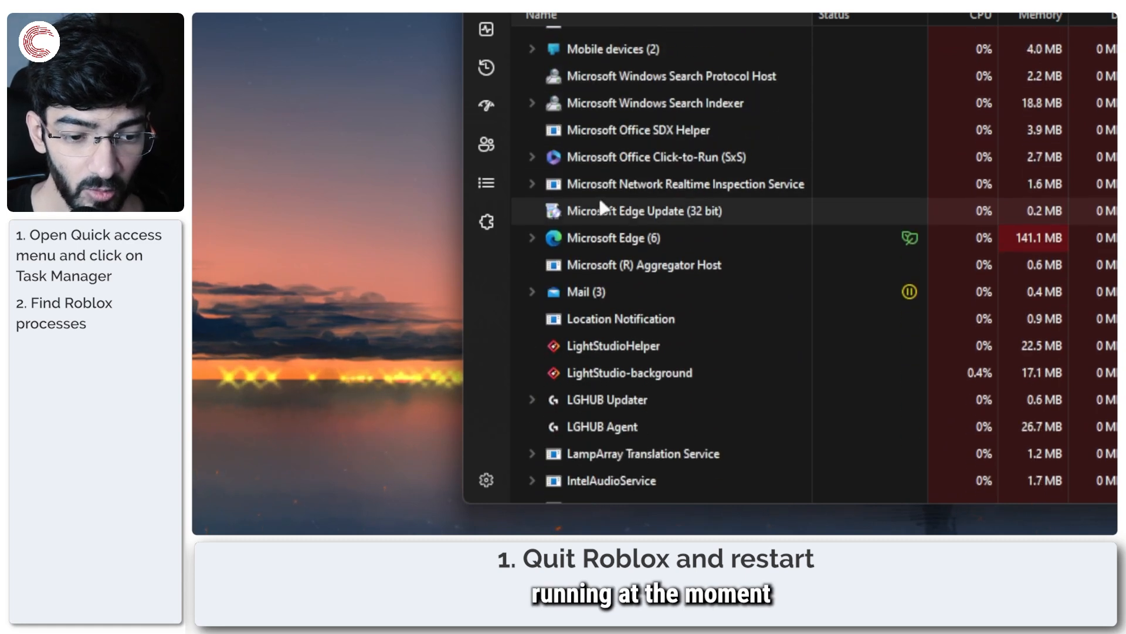
scroll(down, 3)
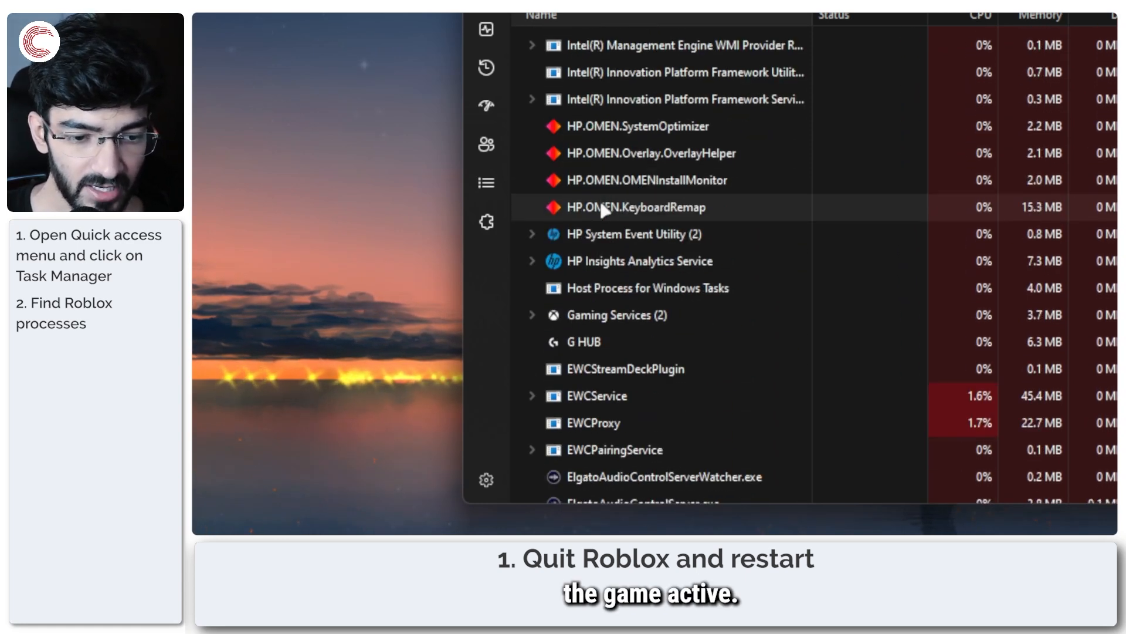
scroll(down, 3)
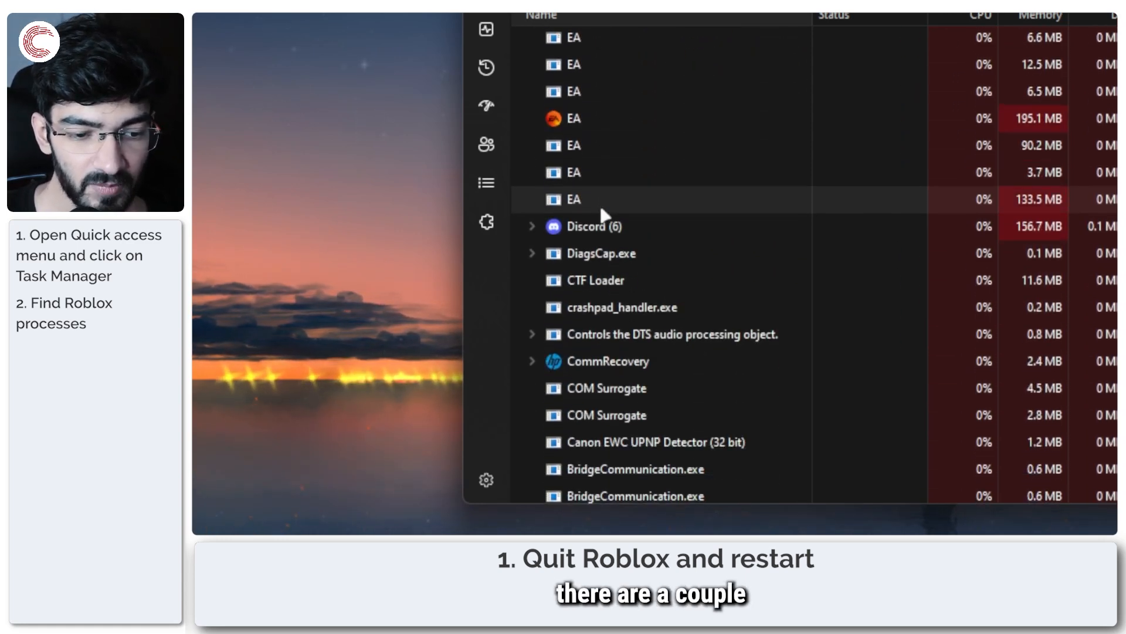
scroll(down, 3)
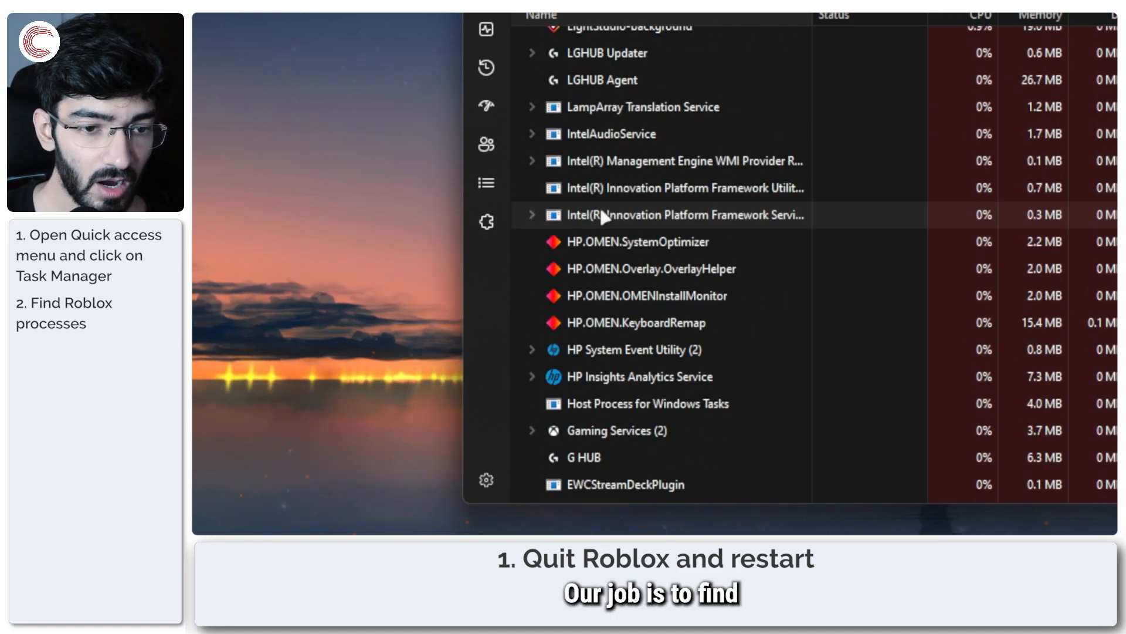
scroll(down, 3)
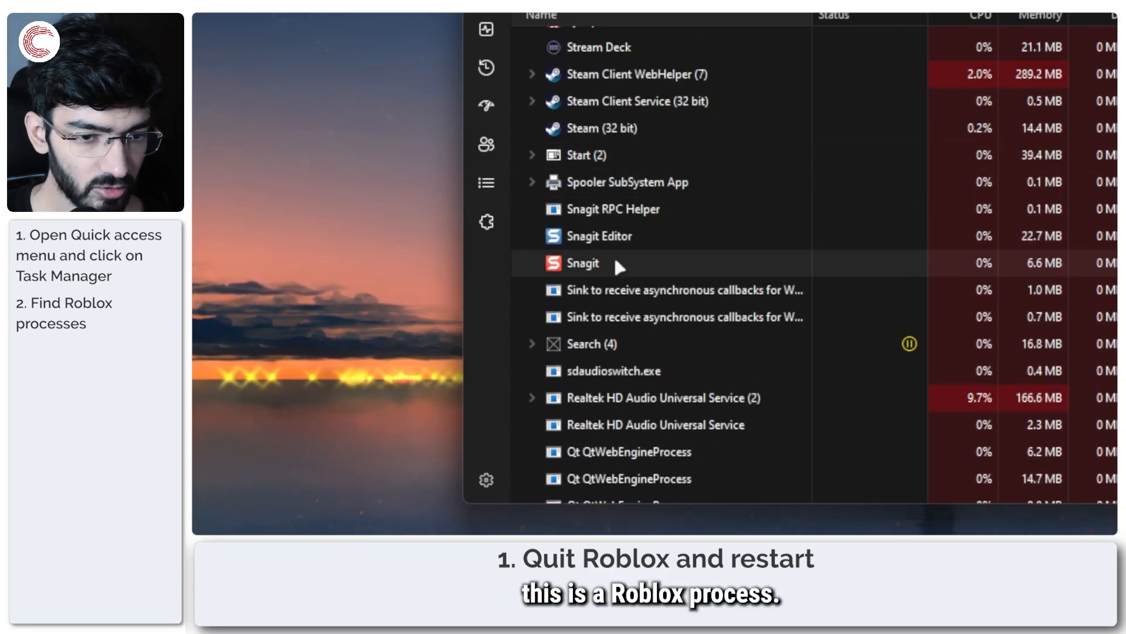
Check a process's End task option, then close Task Manager
right_click(583, 263)
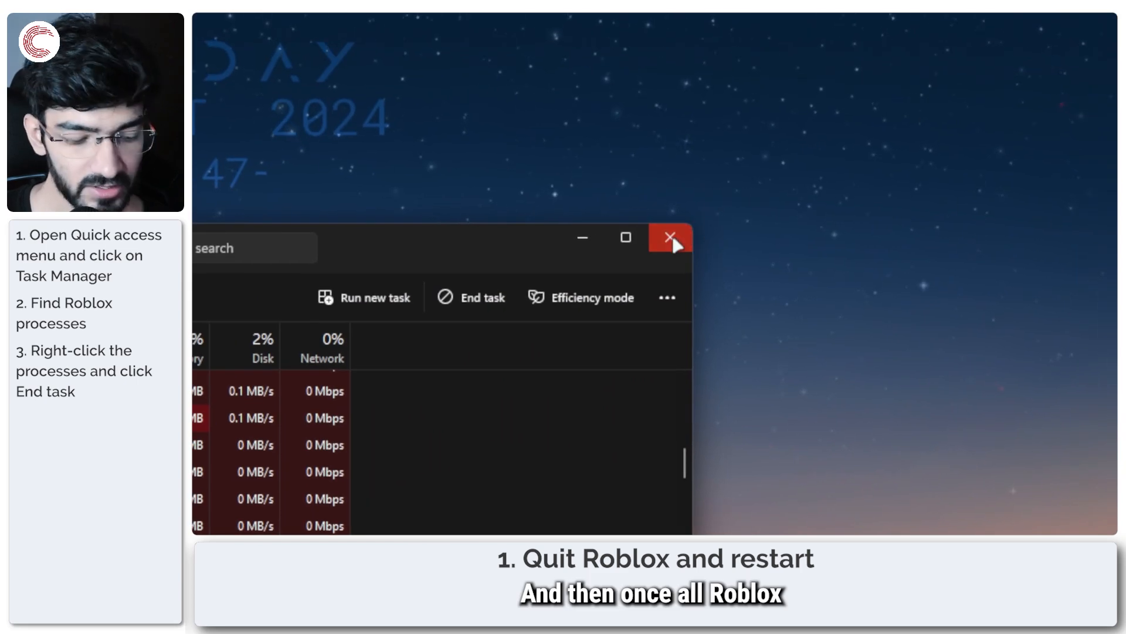
click(670, 238)
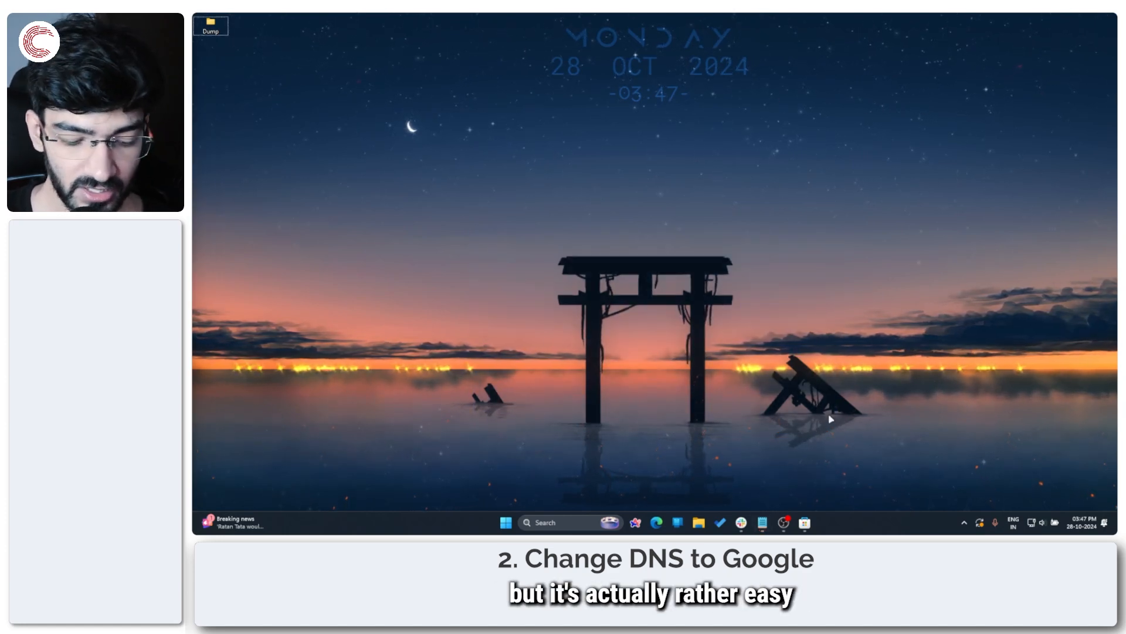
Search for Control Panel and go to the Network and Sharing Center
click(506, 522)
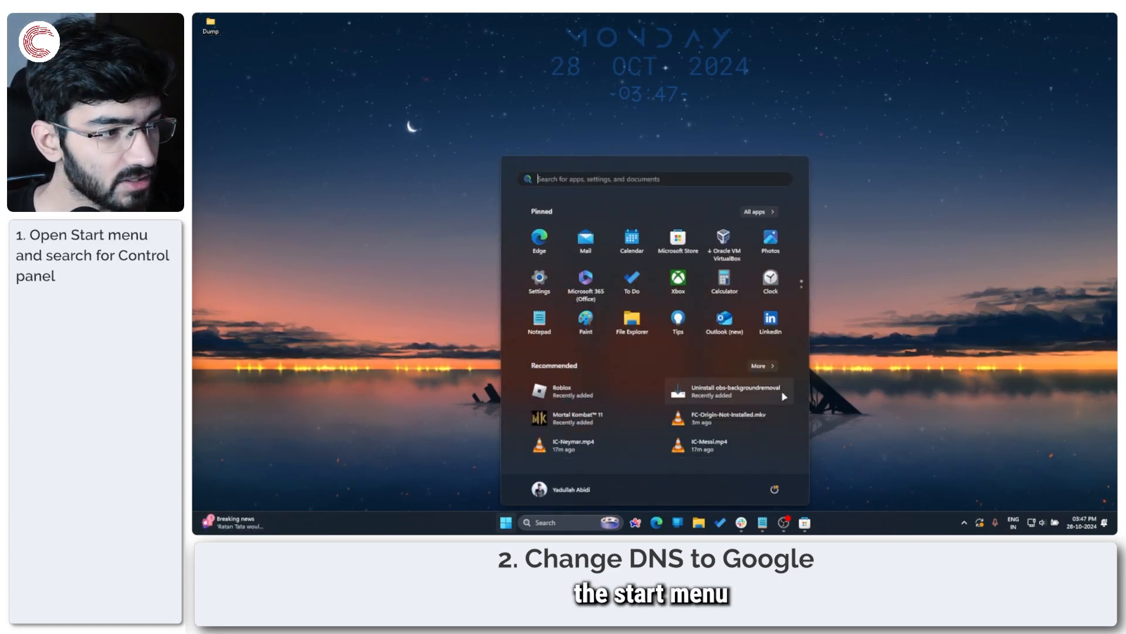
text(Control Panel)
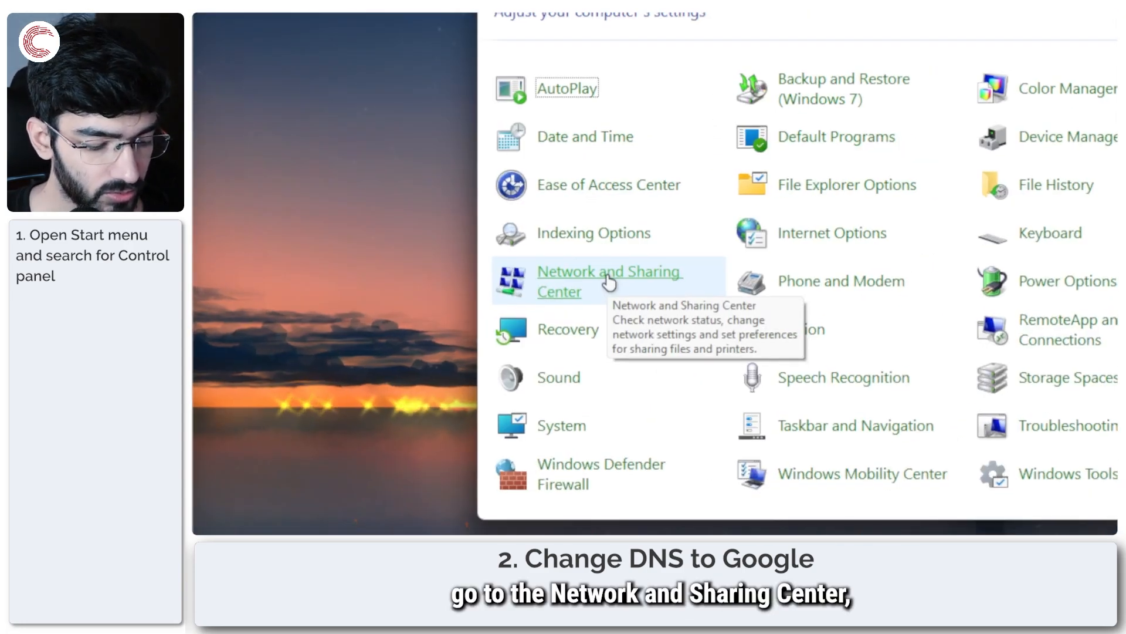
click(603, 281)
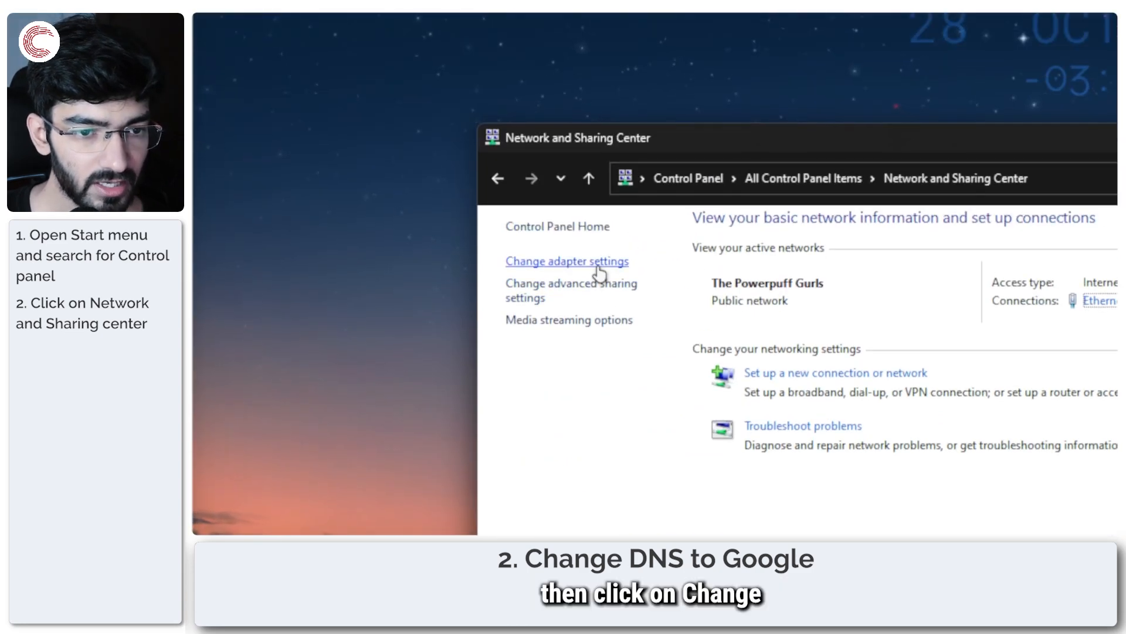
Show the network adapters and bring up the Ethernet adapter's context menu
click(568, 261)
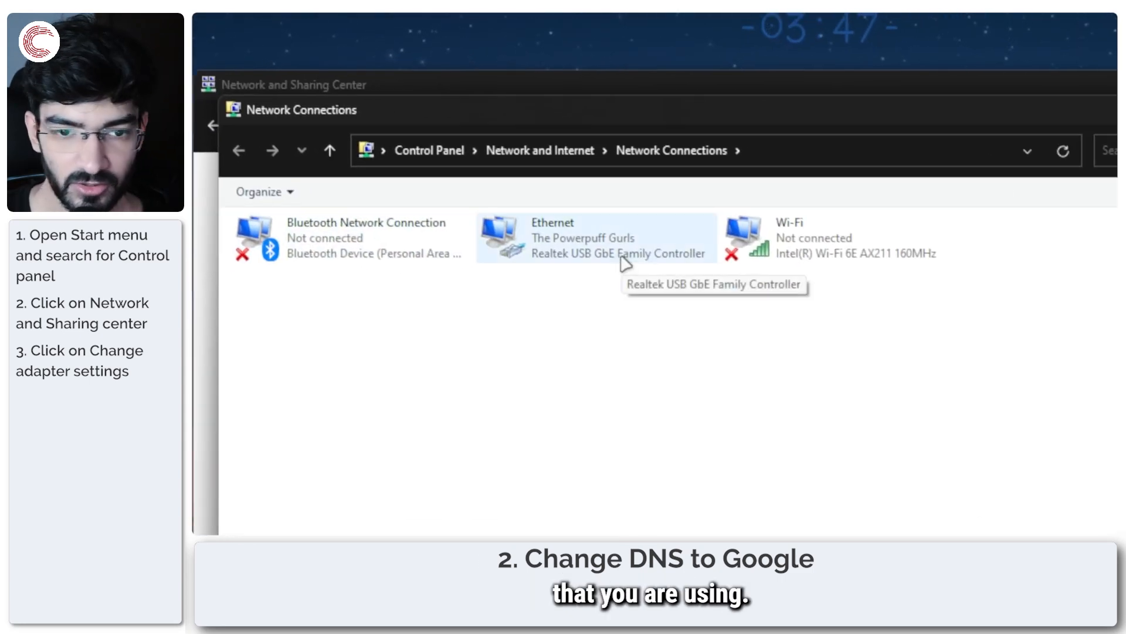
click(611, 254)
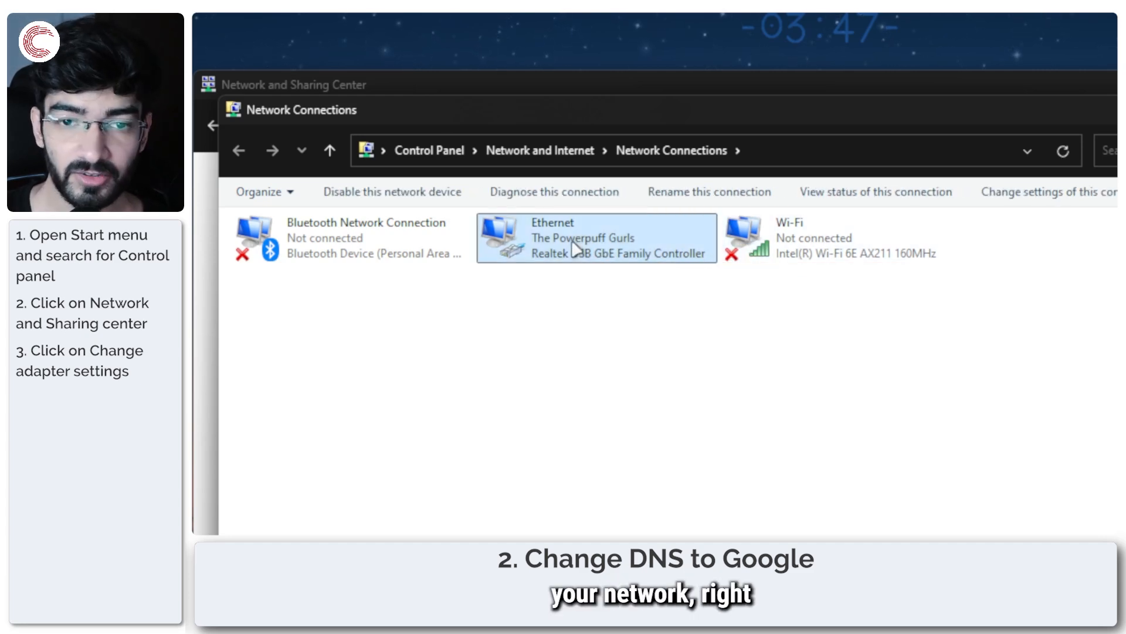
right_click(577, 237)
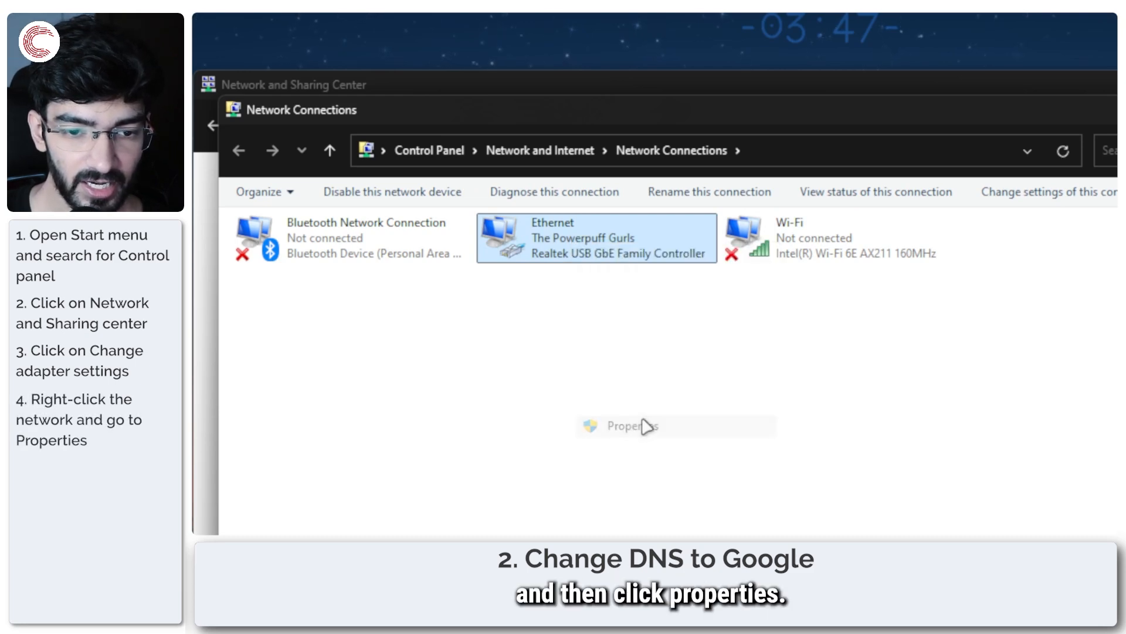
Open Ethernet Properties and then the TCP/IPv4 Properties dialog
click(633, 425)
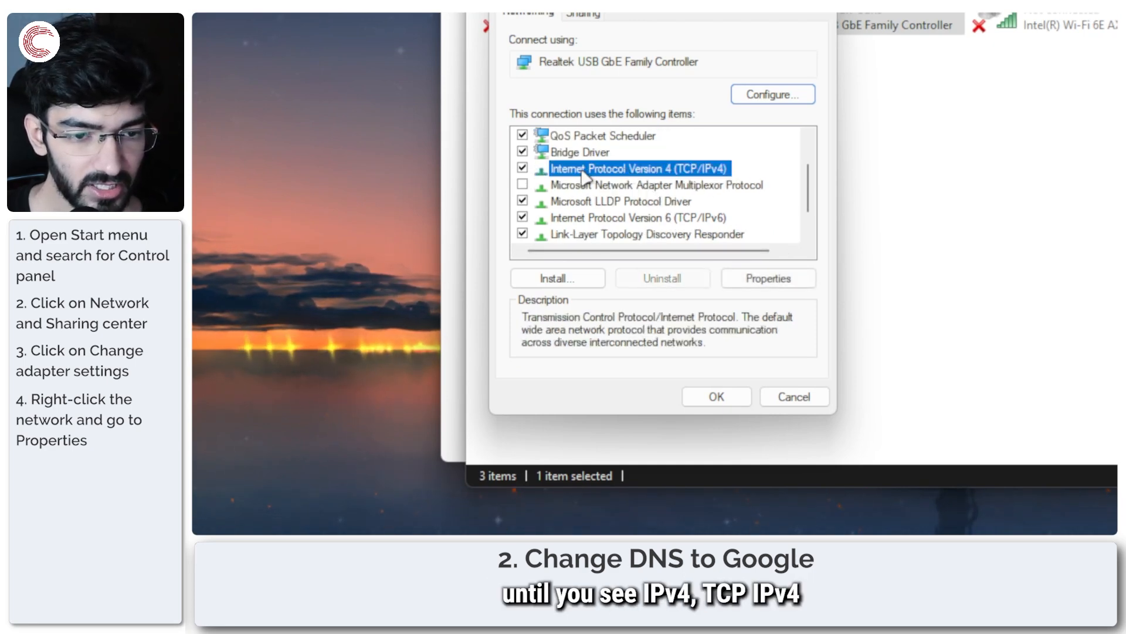
mouse_move(673, 196)
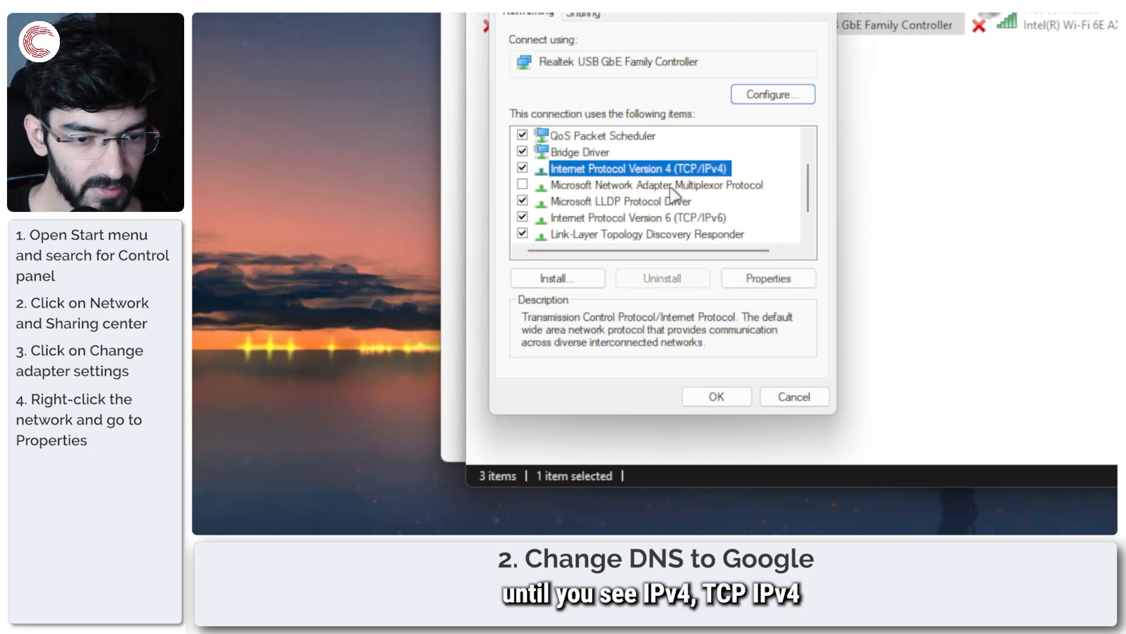
click(768, 278)
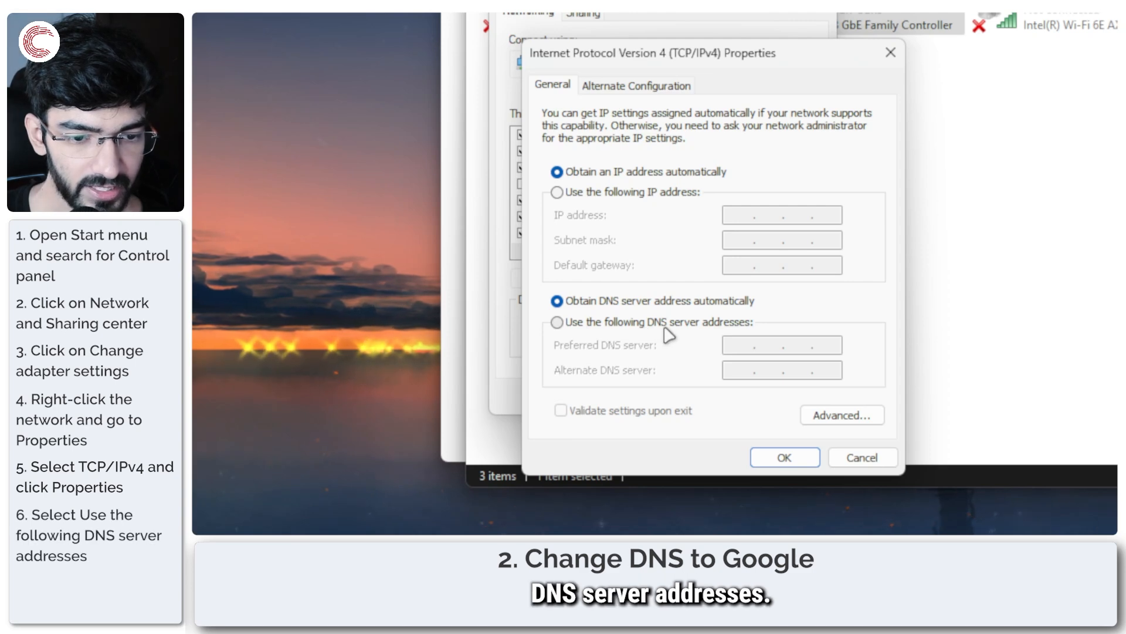
Set the Ethernet DNS servers to 8.8.8.8 and 8.8.4.4 and confirm with OK
click(557, 323)
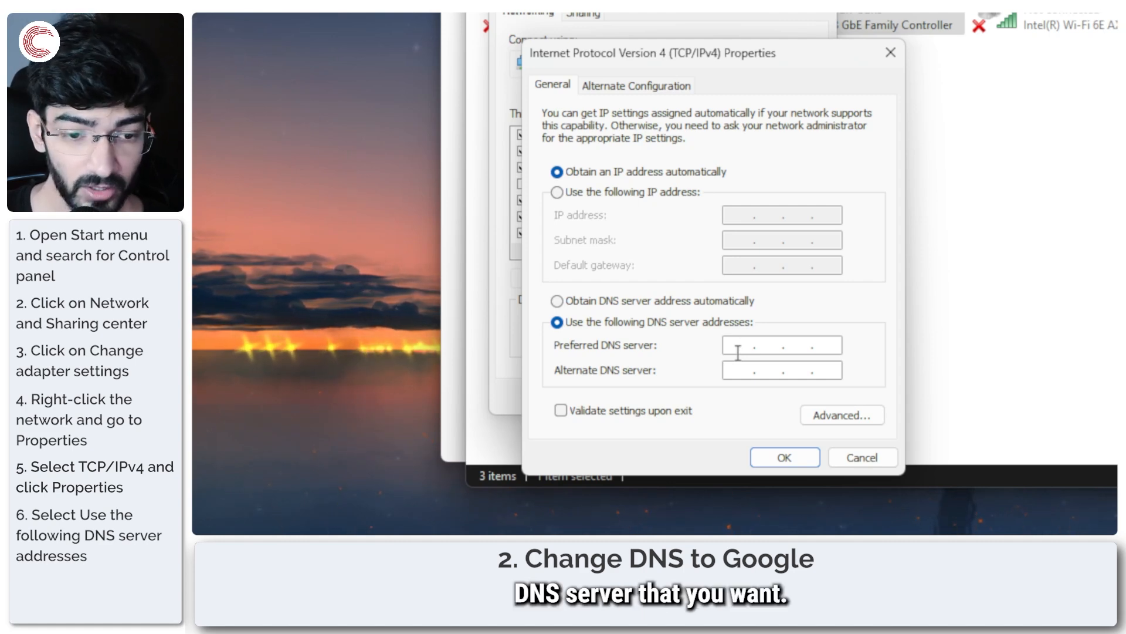
text(8 . 8 . 8 . 8)
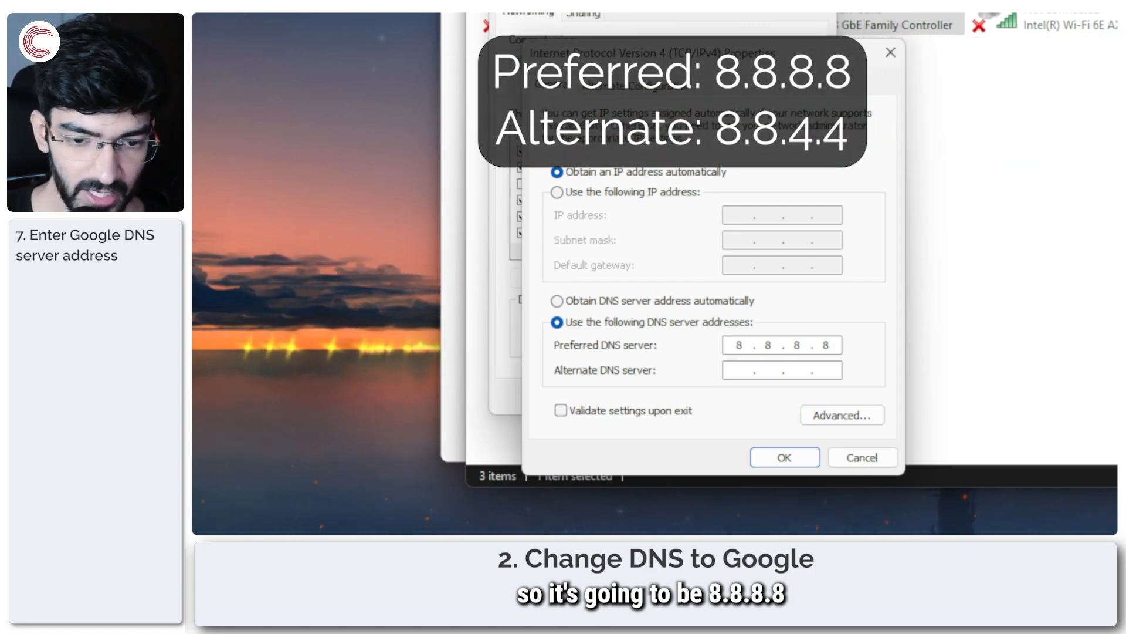
click(747, 369)
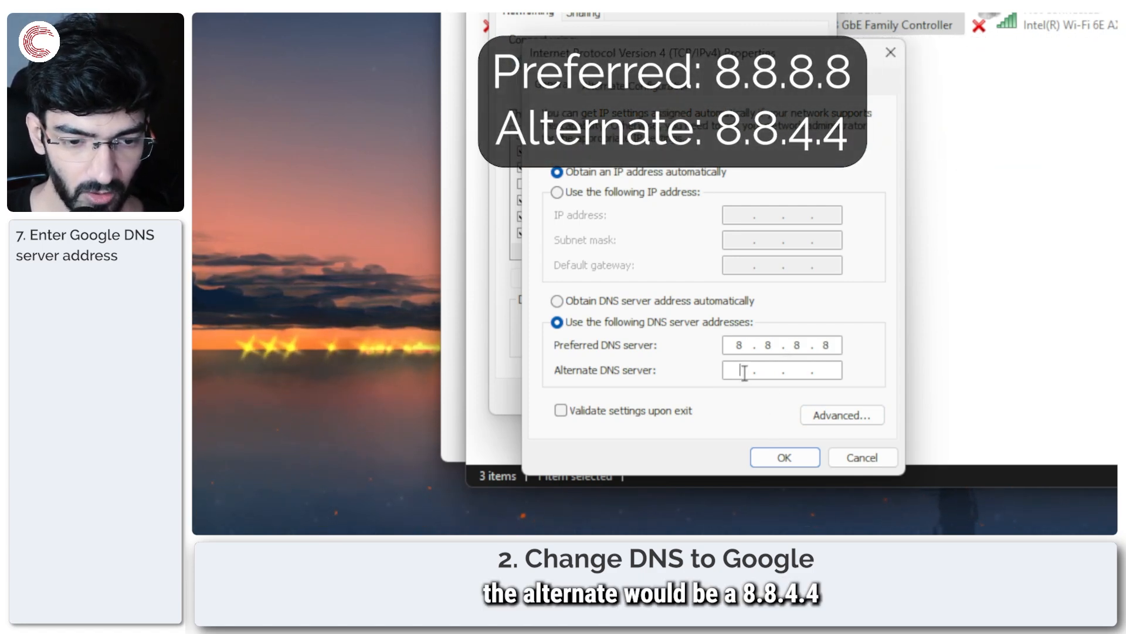
text(8.8.4.4)
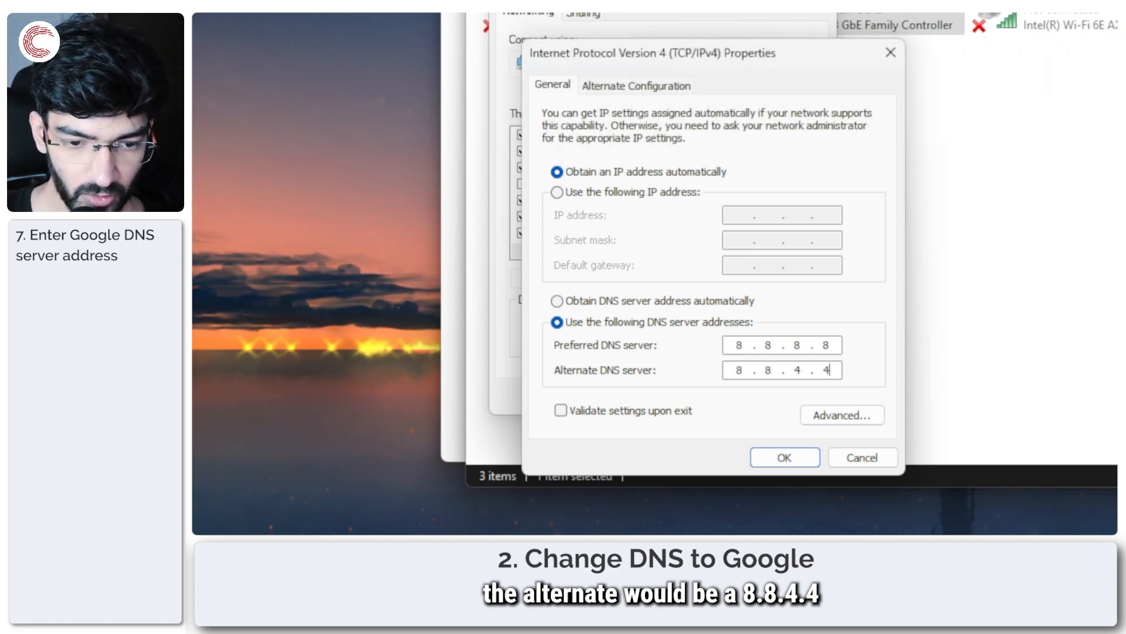
mouse_move(851, 376)
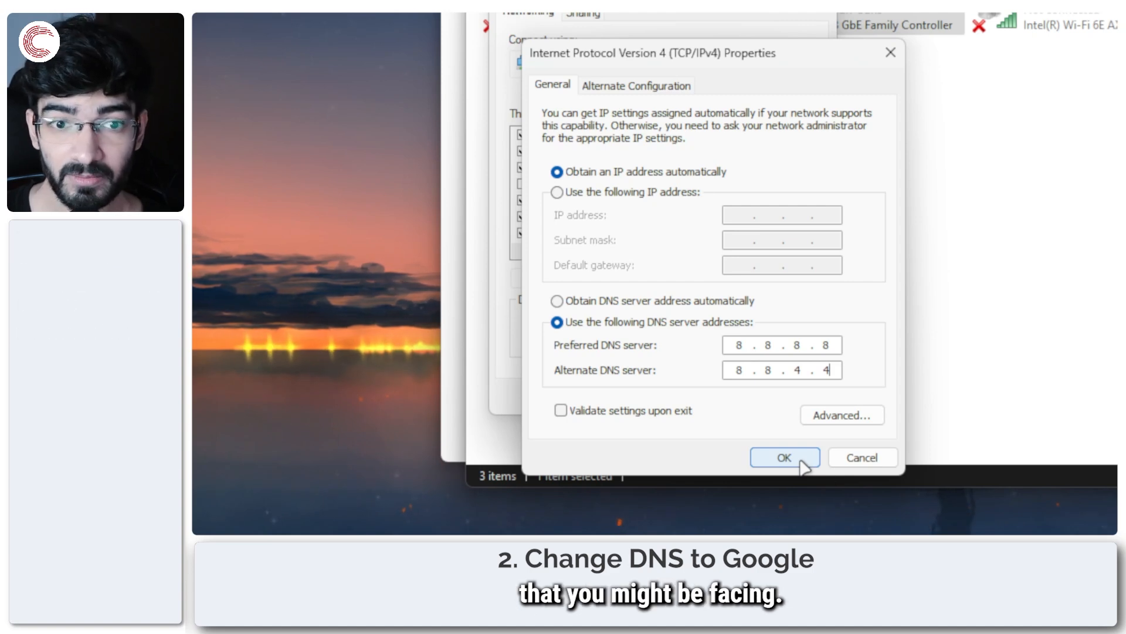
click(785, 457)
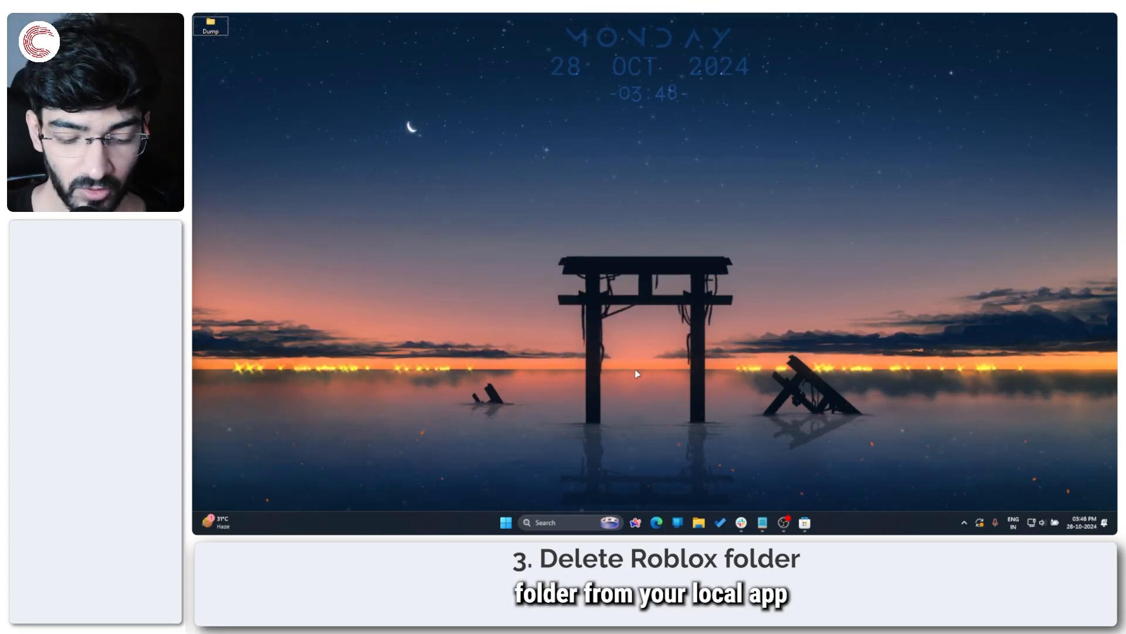
key(Win+r)
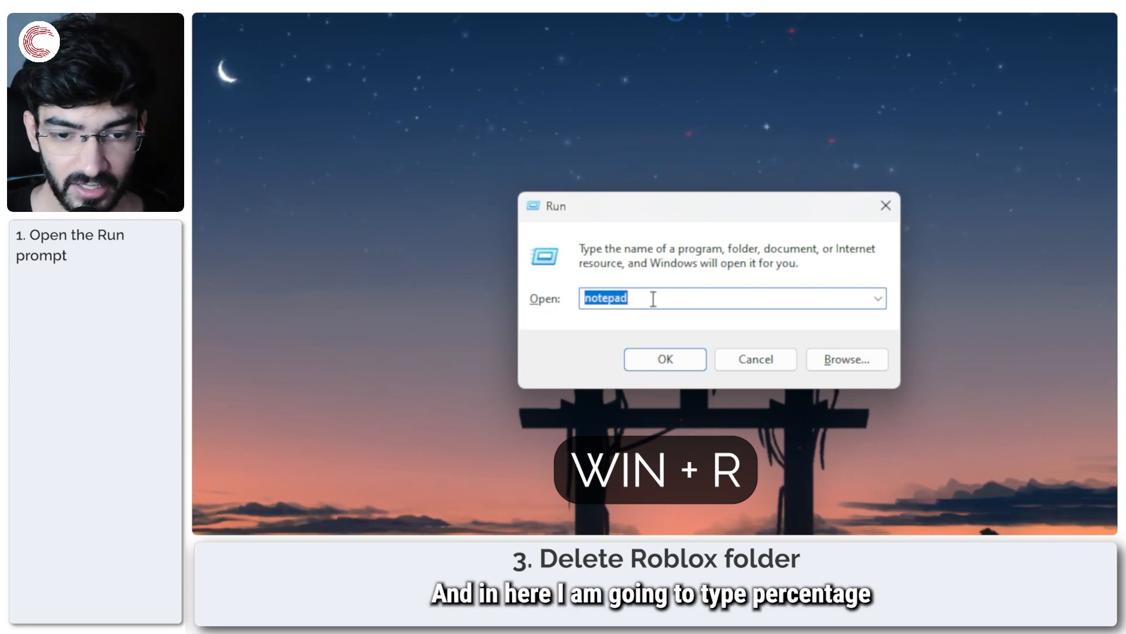
Open the %localappdata% folder from the Run prompt
text(%)
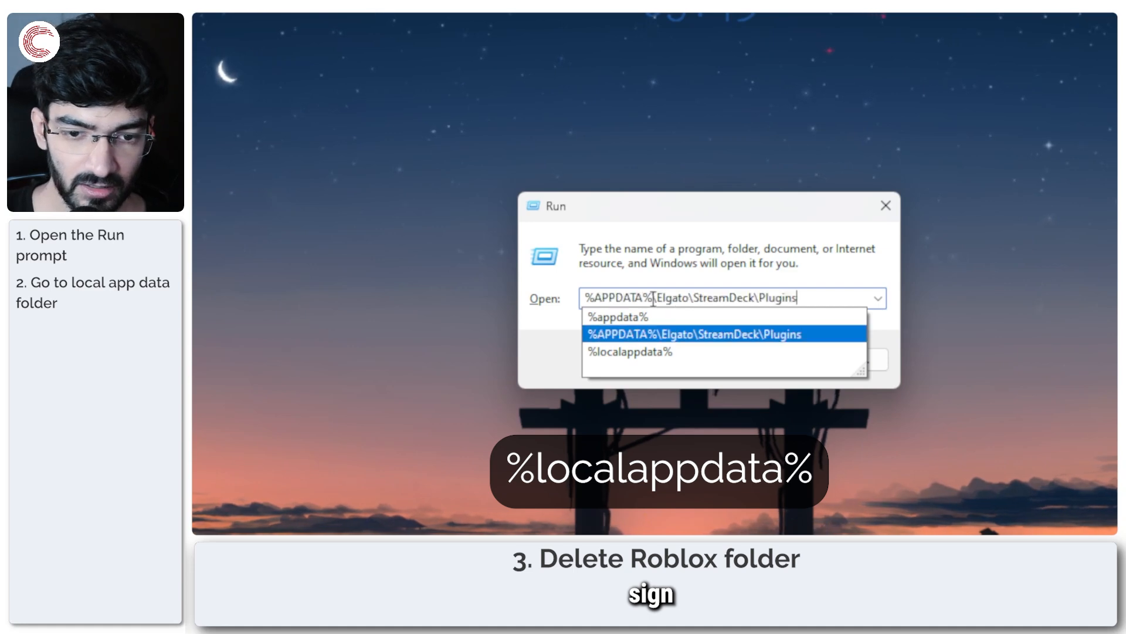
click(630, 352)
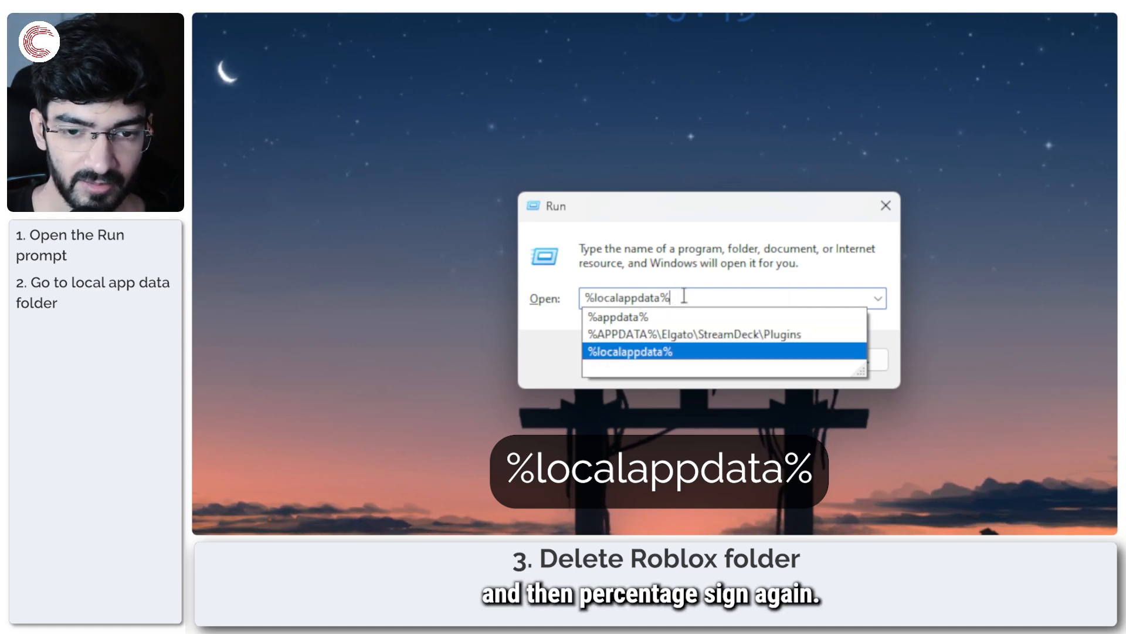
key(Enter)
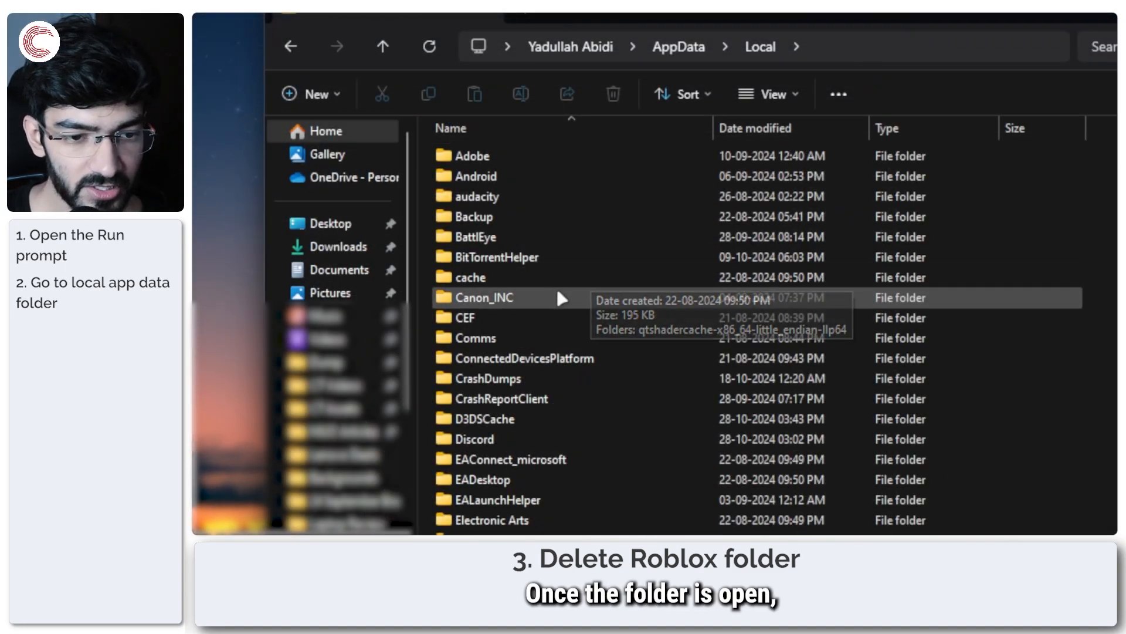
Find the Roblox folder in AppData Local and delete it permanently with Shift+Delete
scroll(down, 3)
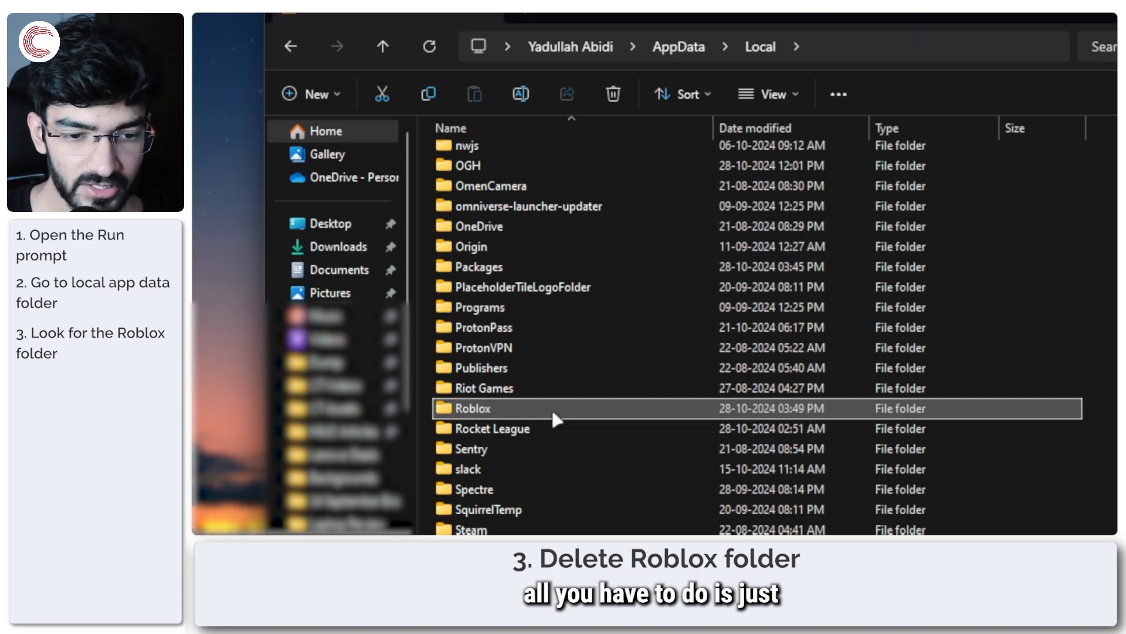
right_click(477, 409)
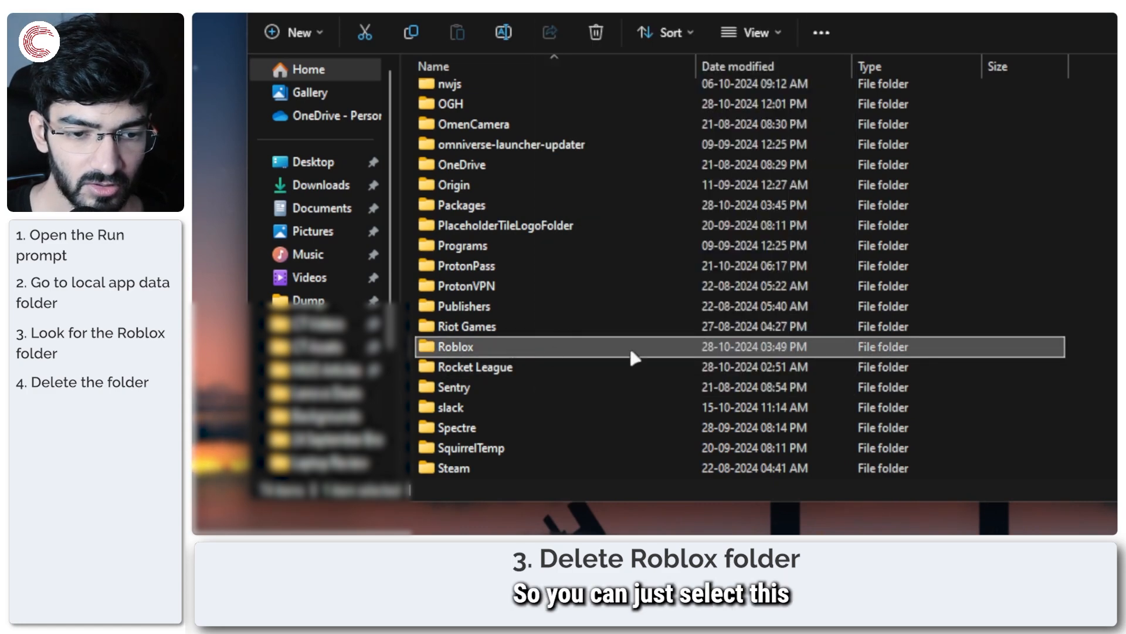
key(Shift+Delete)
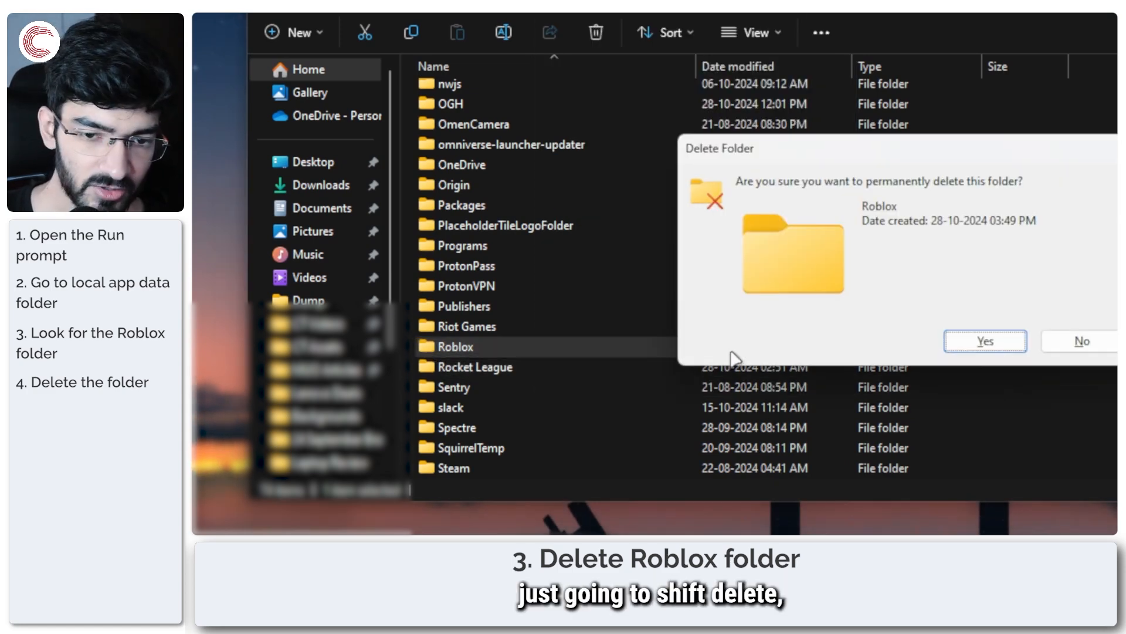
click(985, 341)
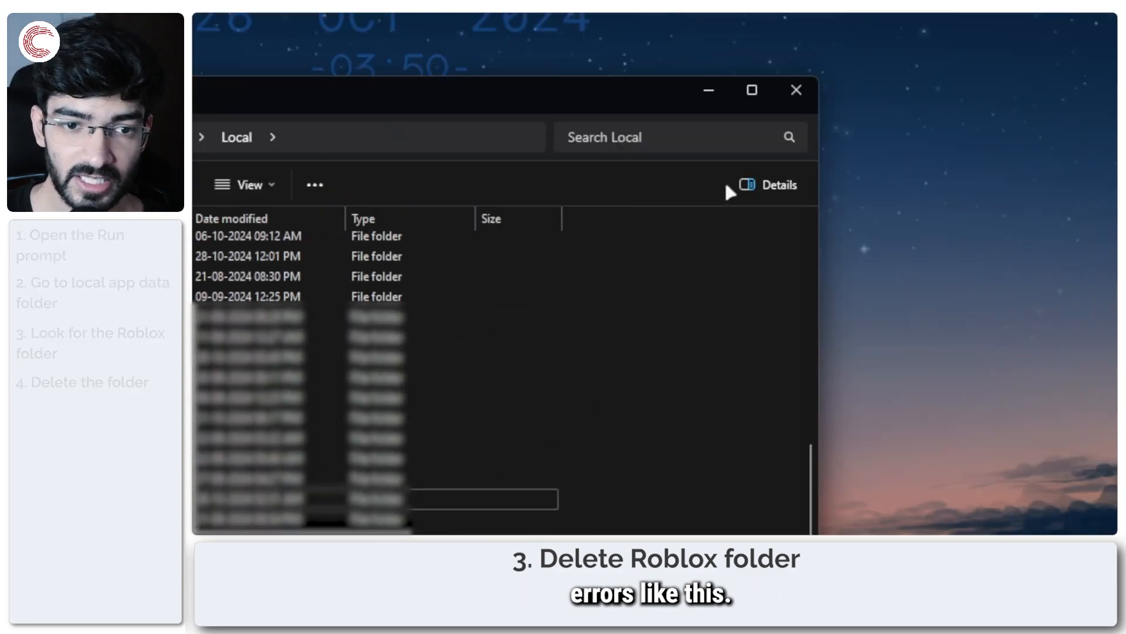
Close the Local folder window and bring up the Win+X quick access menu
click(796, 91)
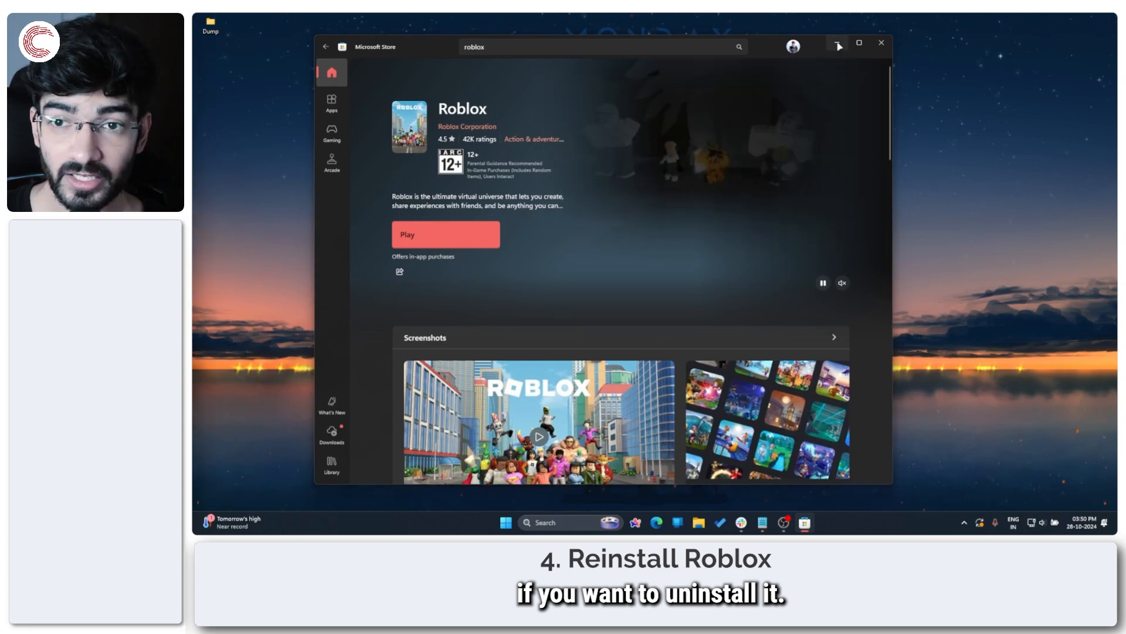
key(Win+X)
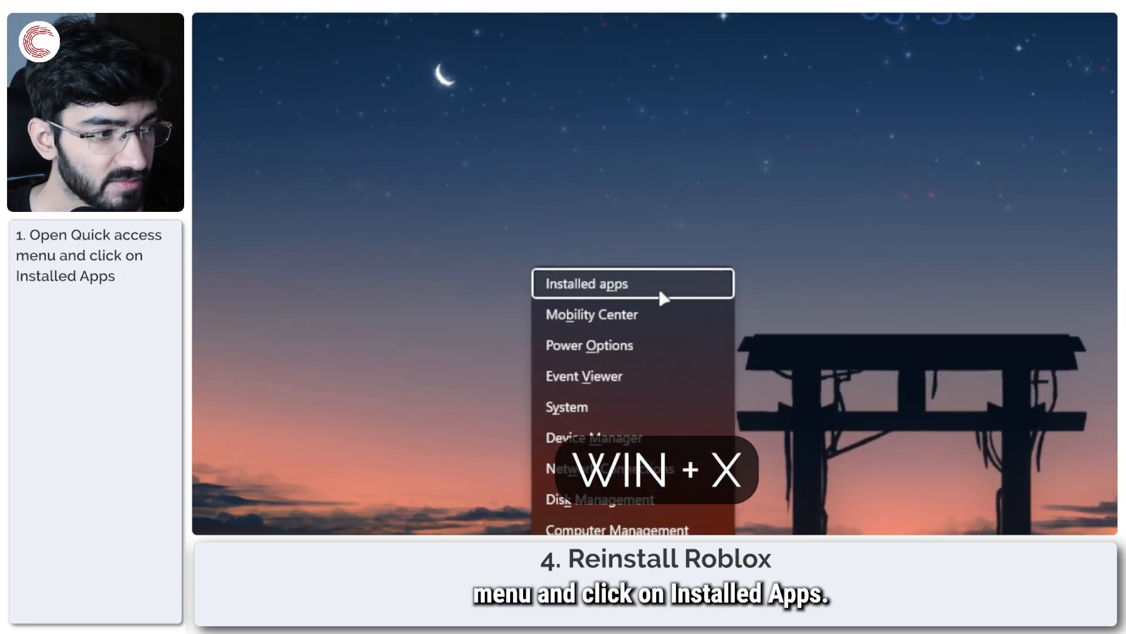
Search Installed apps for 'roblox' and show the Roblox app's options menu
click(633, 283)
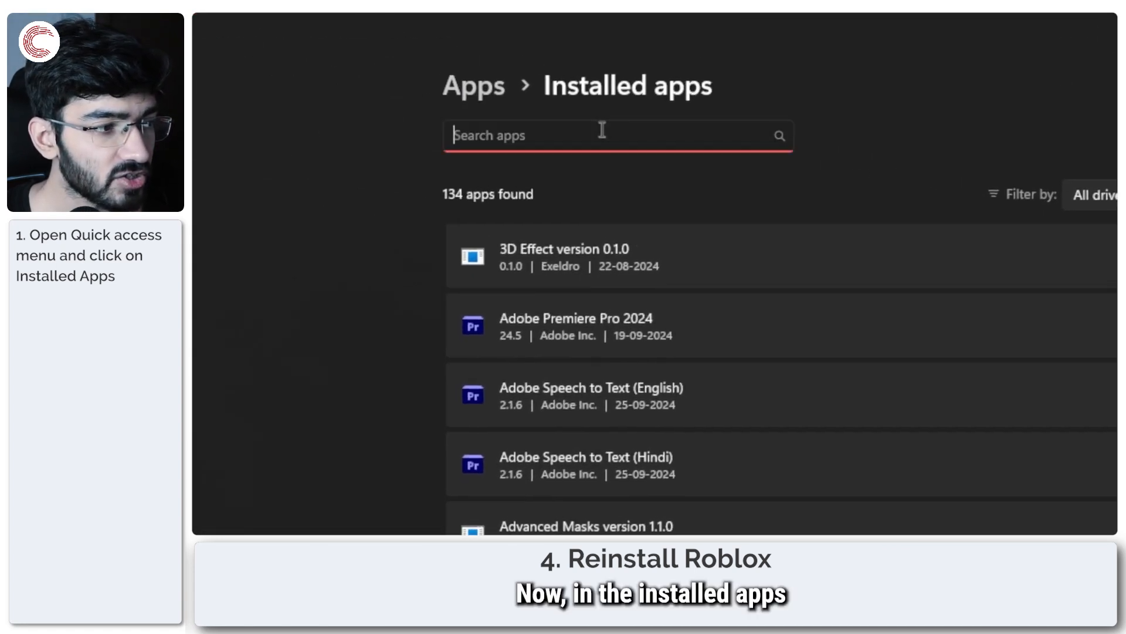
text(robloxc)
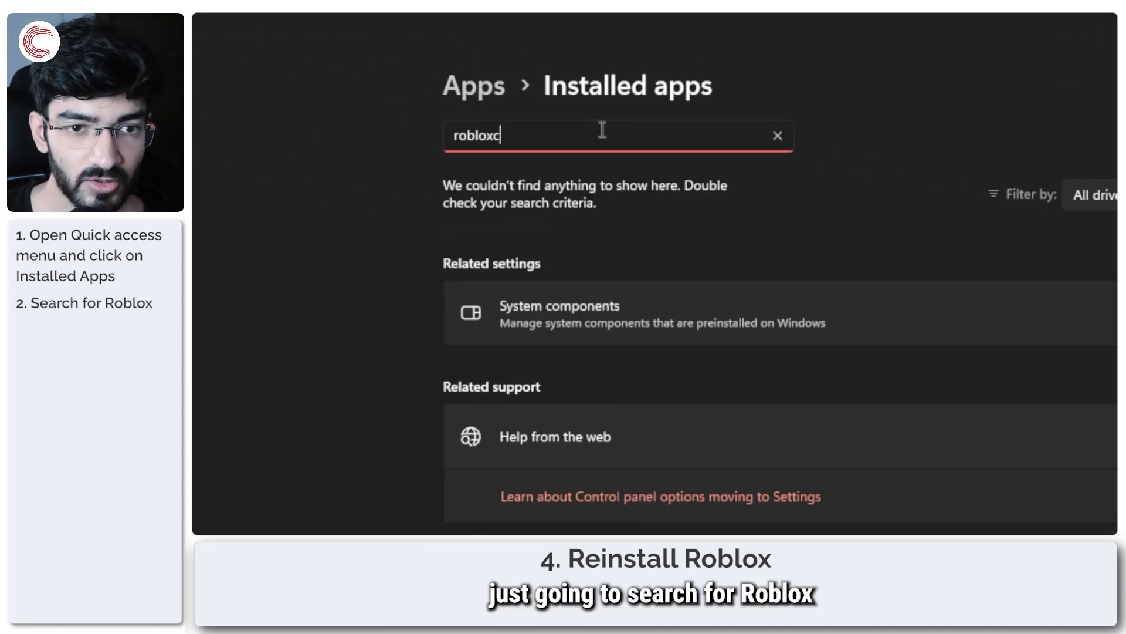
key(Backspace)
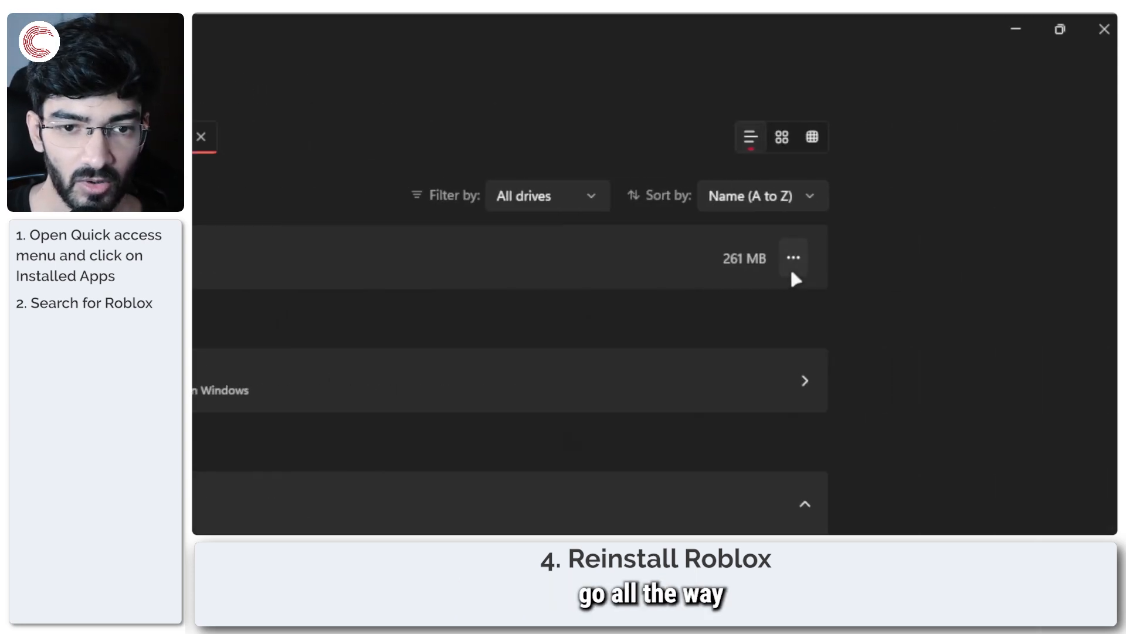
click(793, 257)
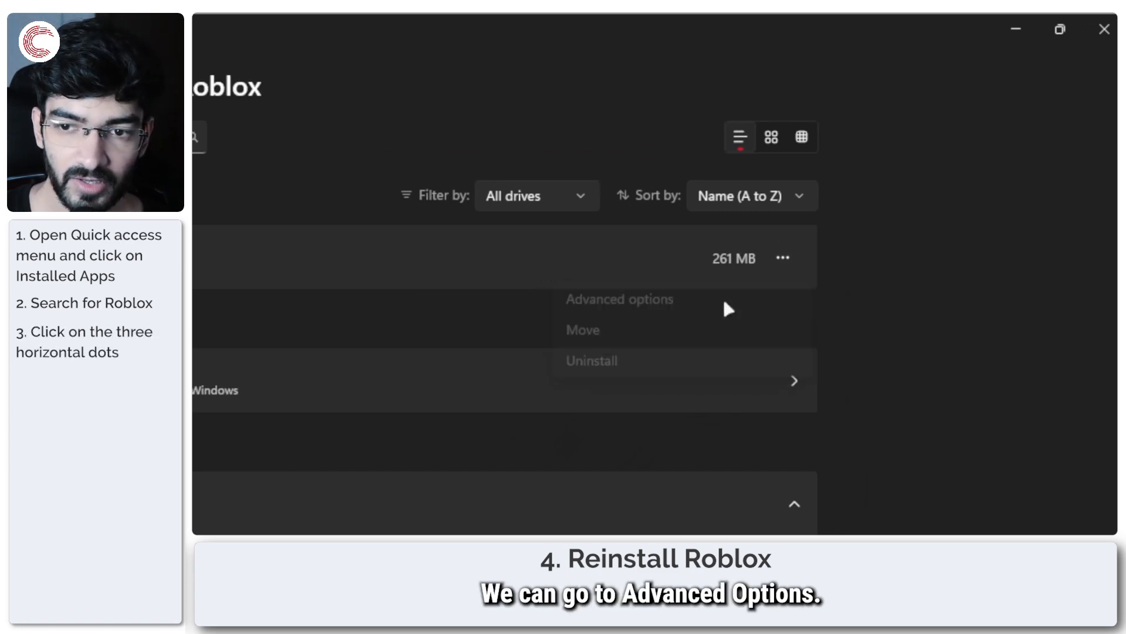
From Roblox's Advanced options page, scroll past Repair and Reset and start the uninstall
click(619, 300)
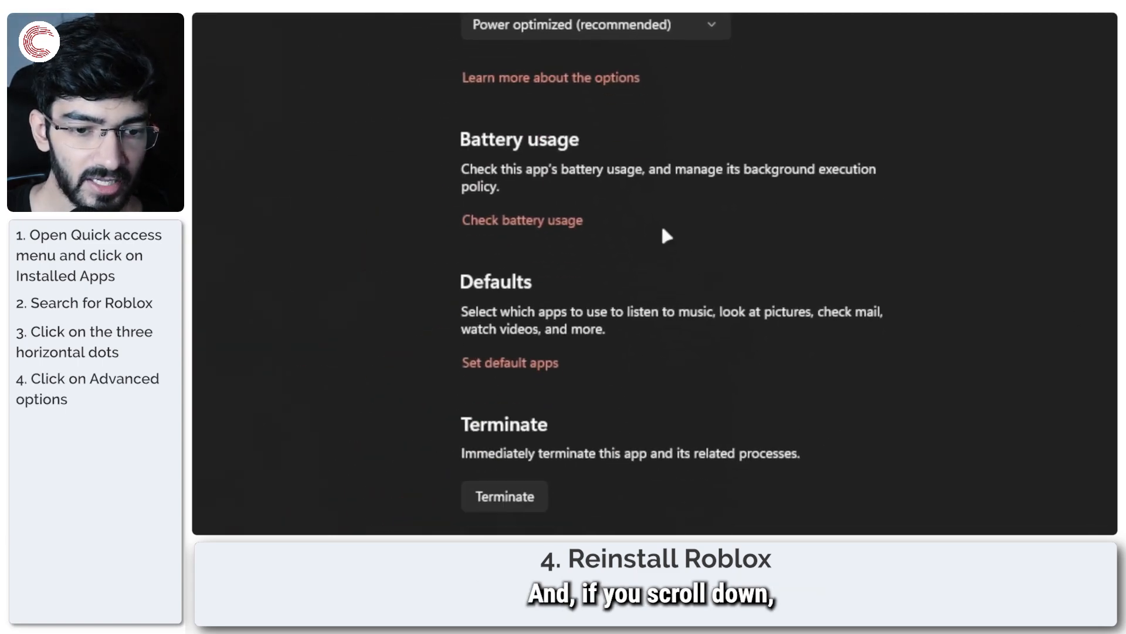
scroll(down, 3)
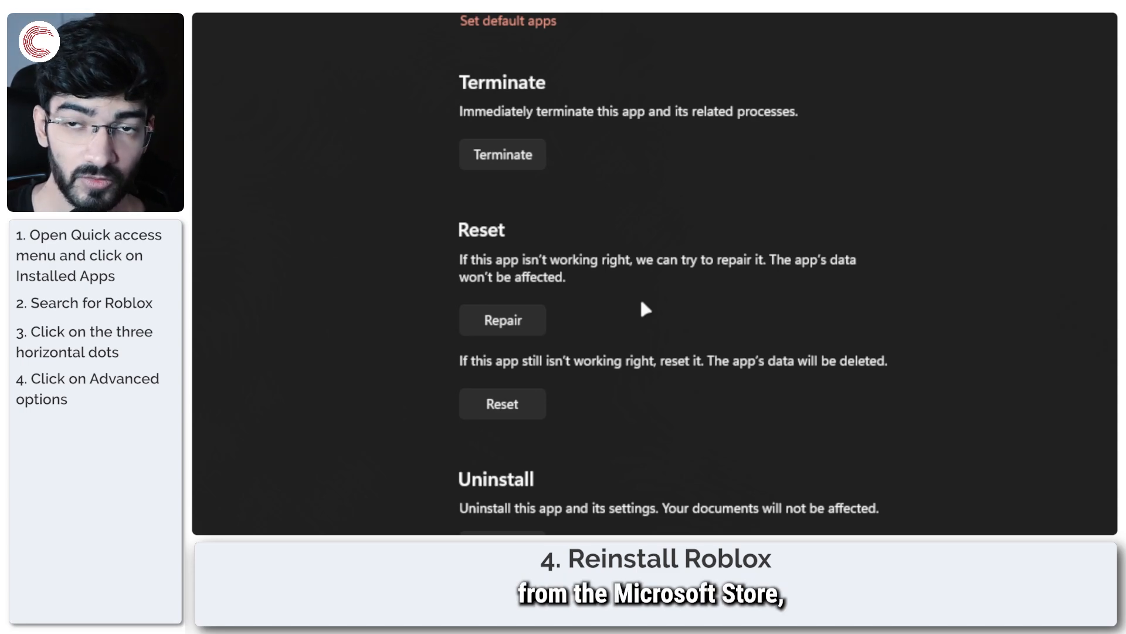
mouse_move(634, 312)
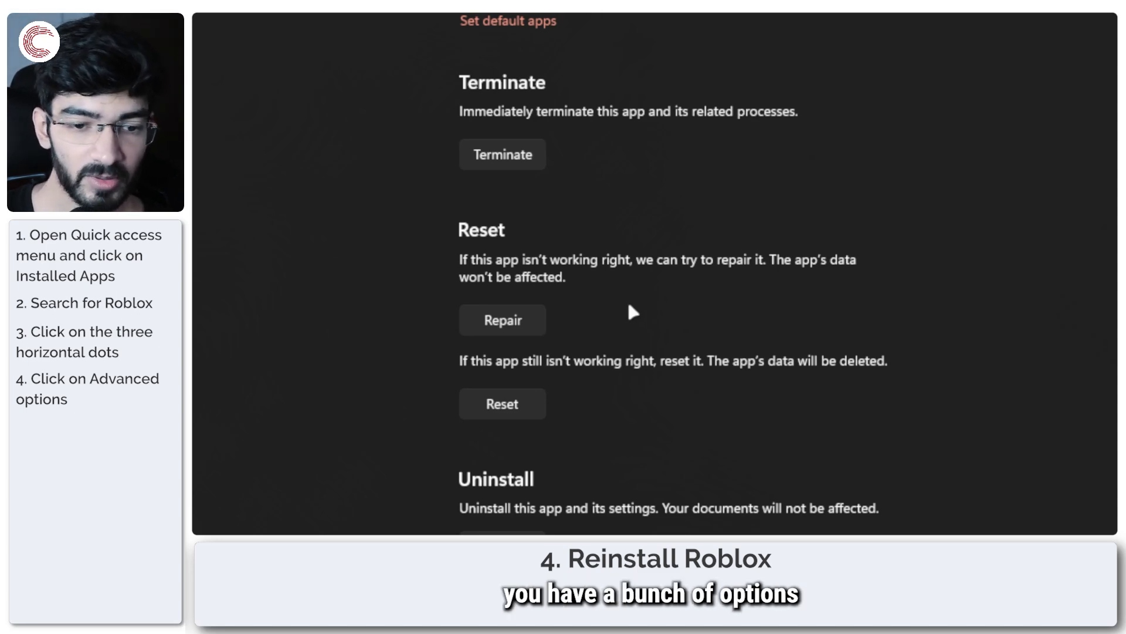
mouse_move(524, 420)
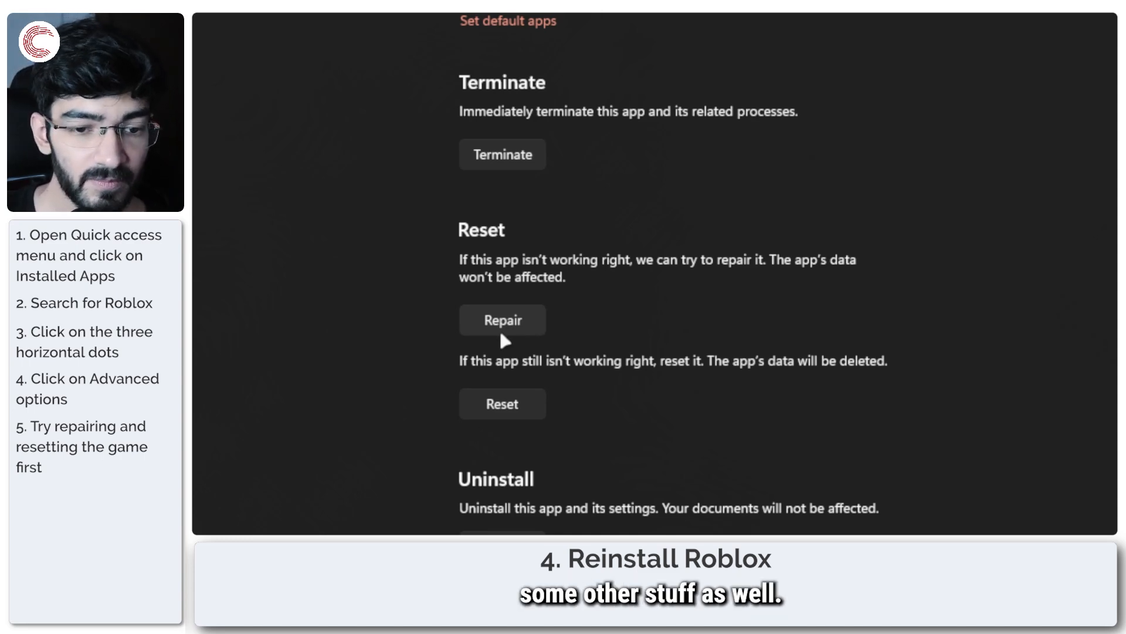
mouse_move(507, 398)
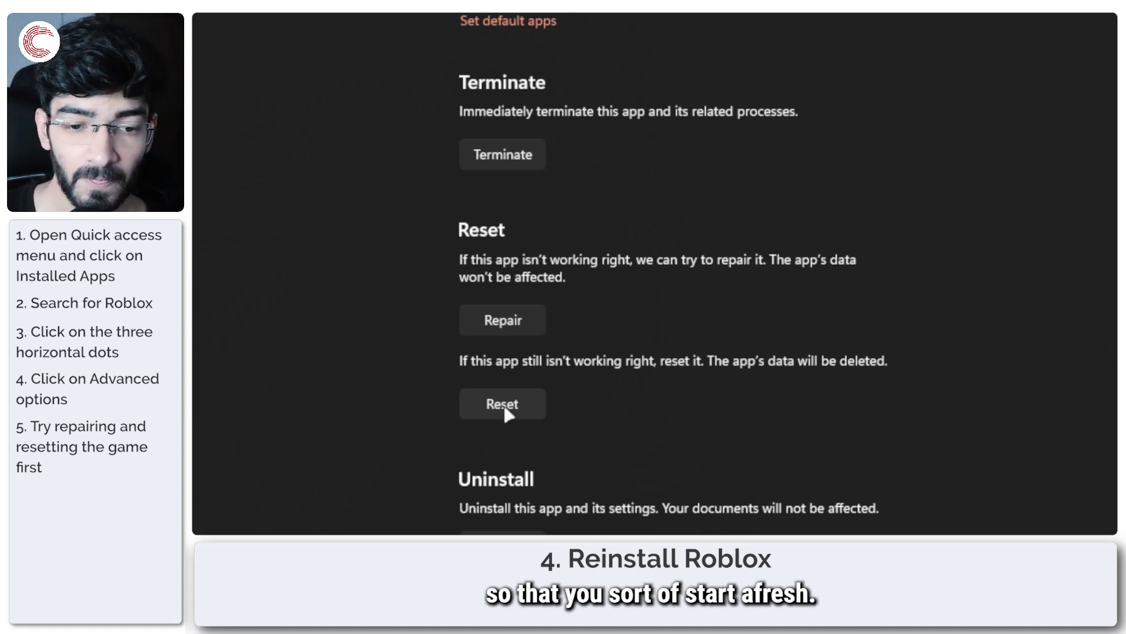
scroll(down, 3)
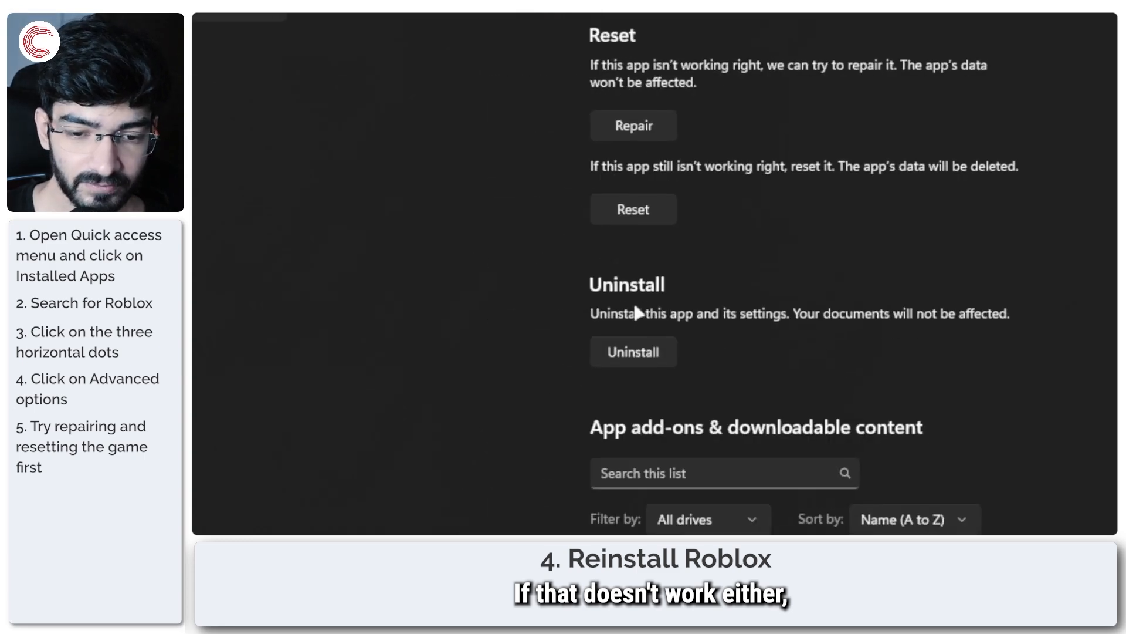
click(633, 352)
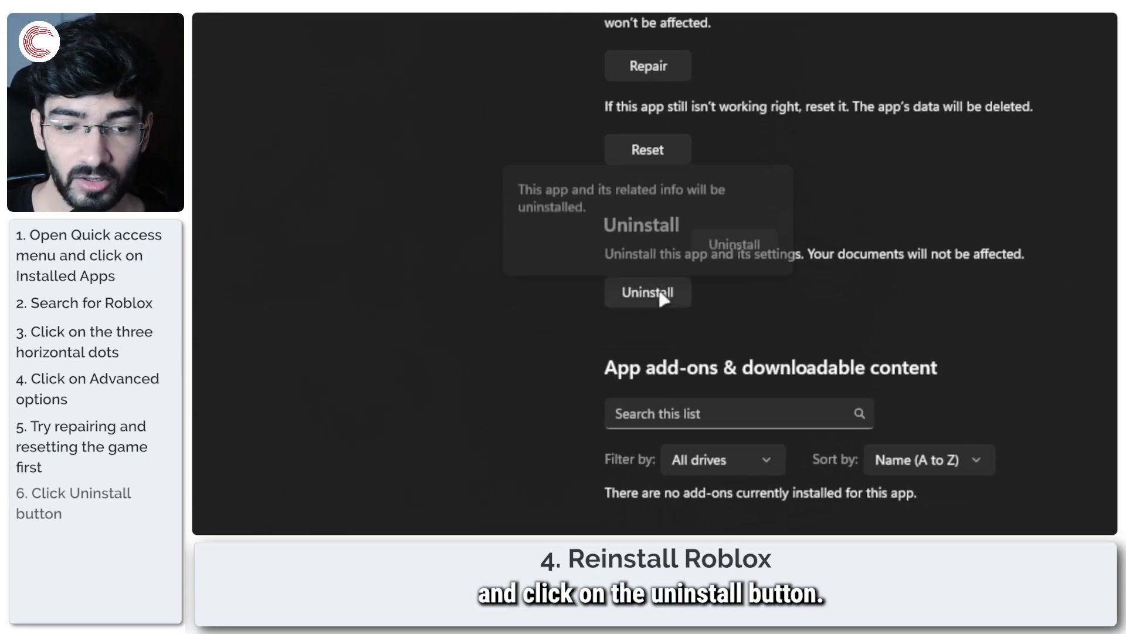
Confirm uninstalling Roblox, then search Microsoft Store for 'roblox'
click(648, 292)
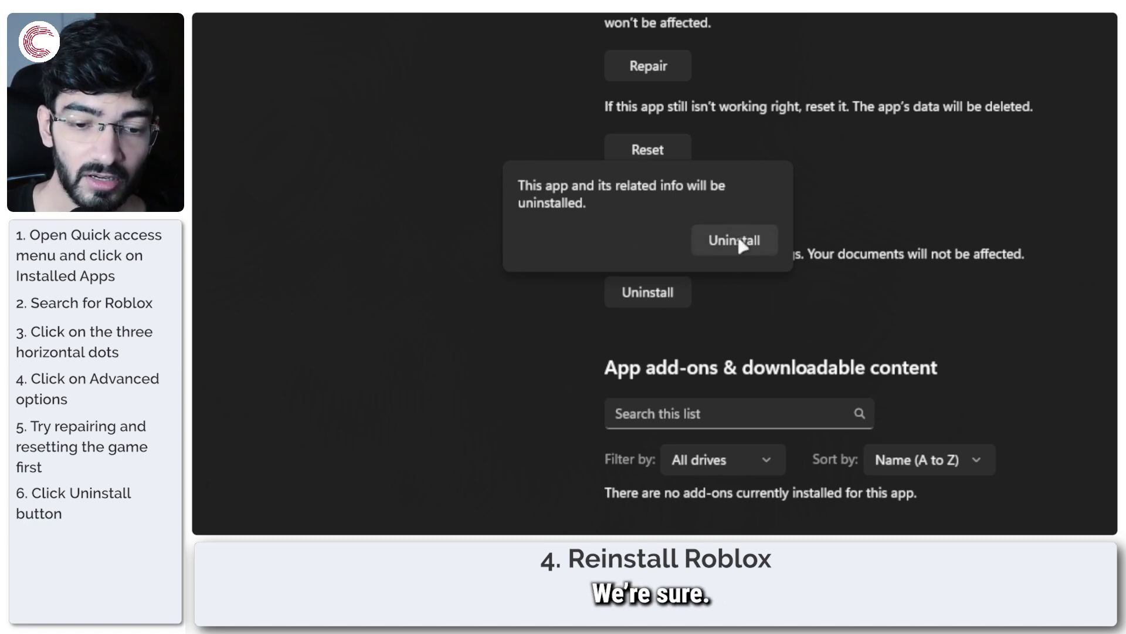
click(734, 240)
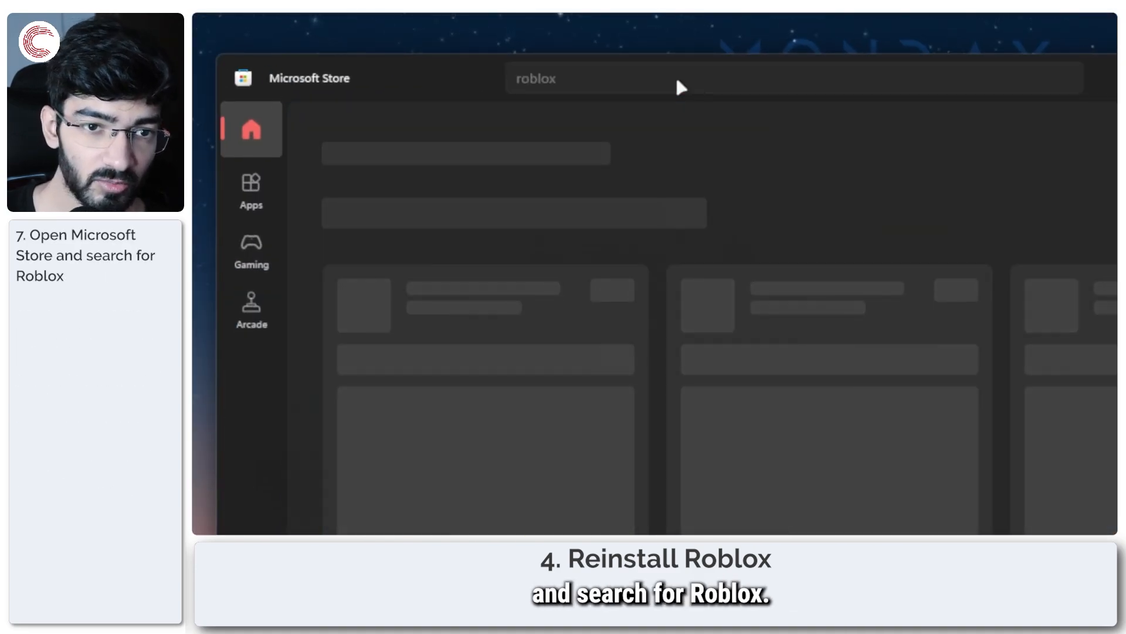
key(Enter)
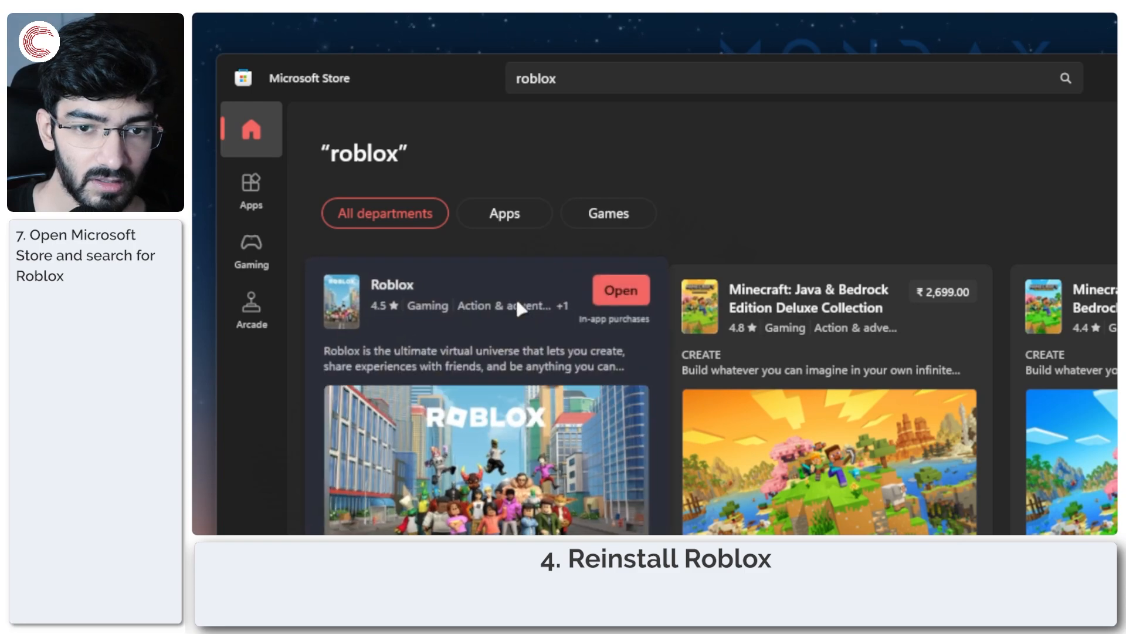